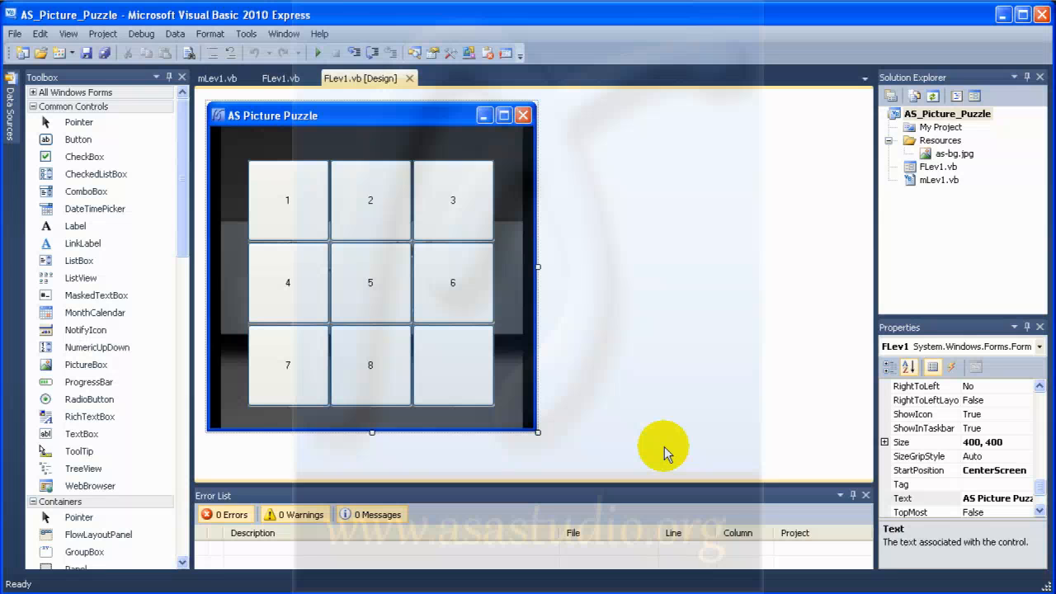
mouse_move(747, 147)
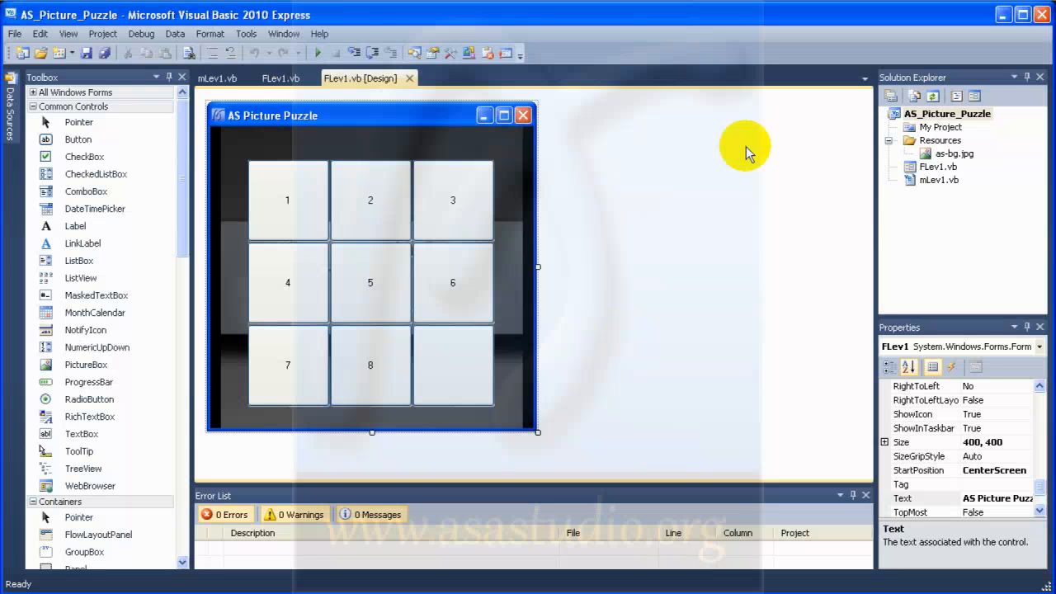
Open the AS_Picture_Puzzle project properties on the Resources page showing as-bg.
click(947, 113)
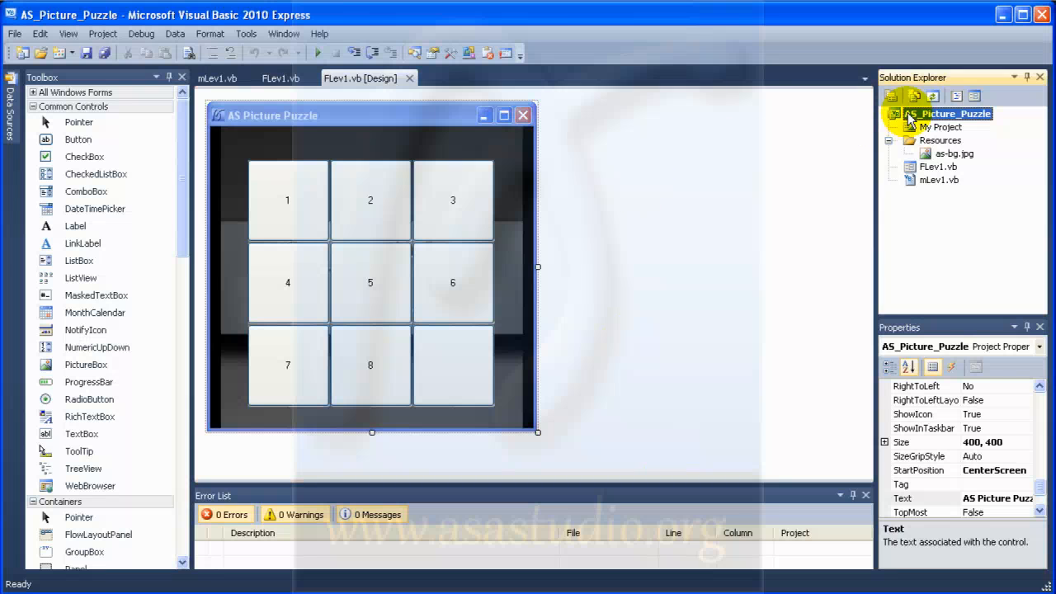
right_click(953, 113)
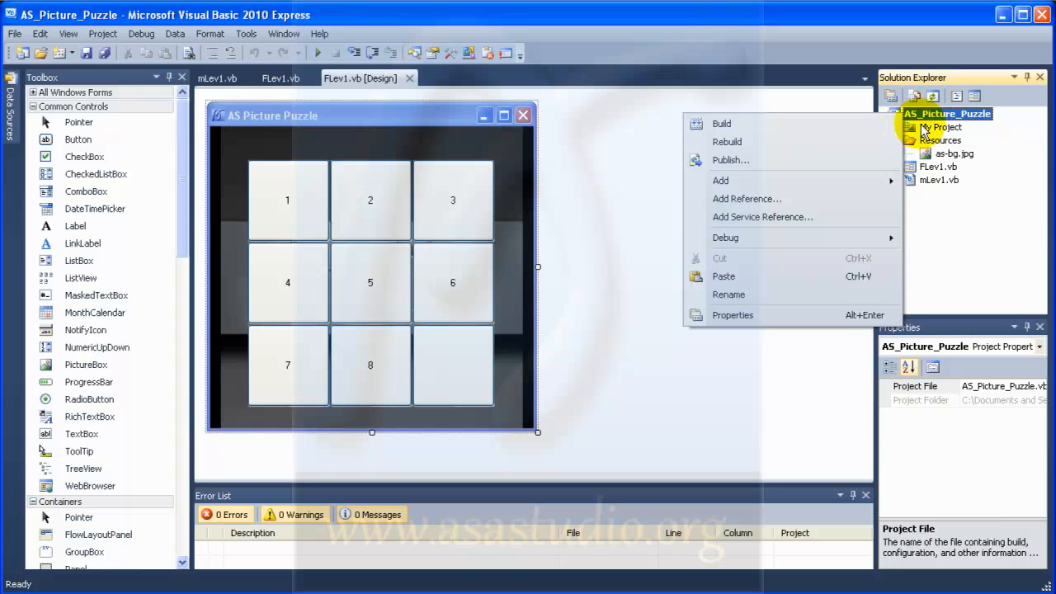
click(941, 127)
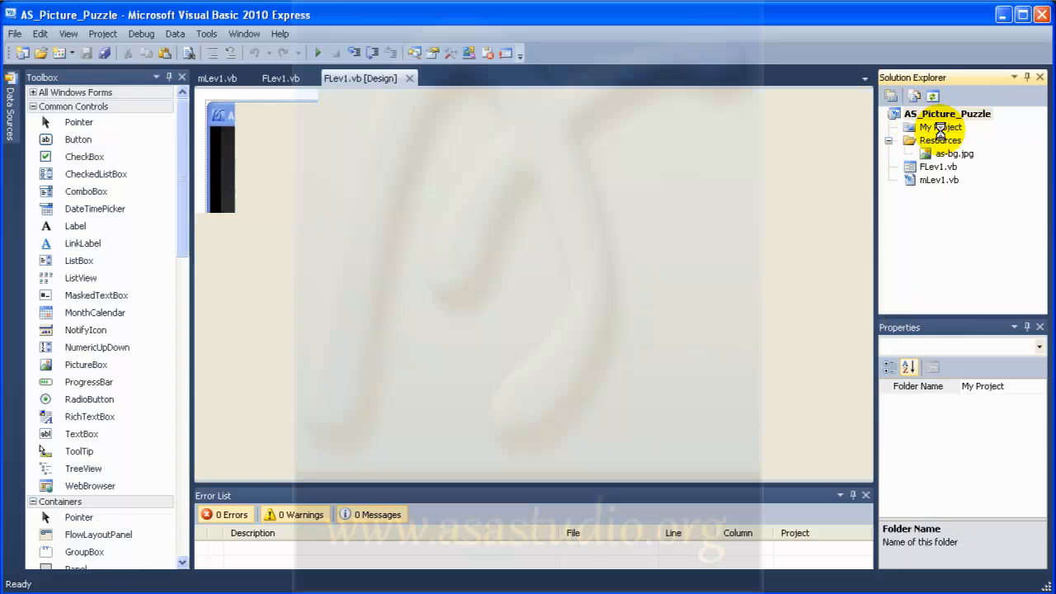
double_click(941, 128)
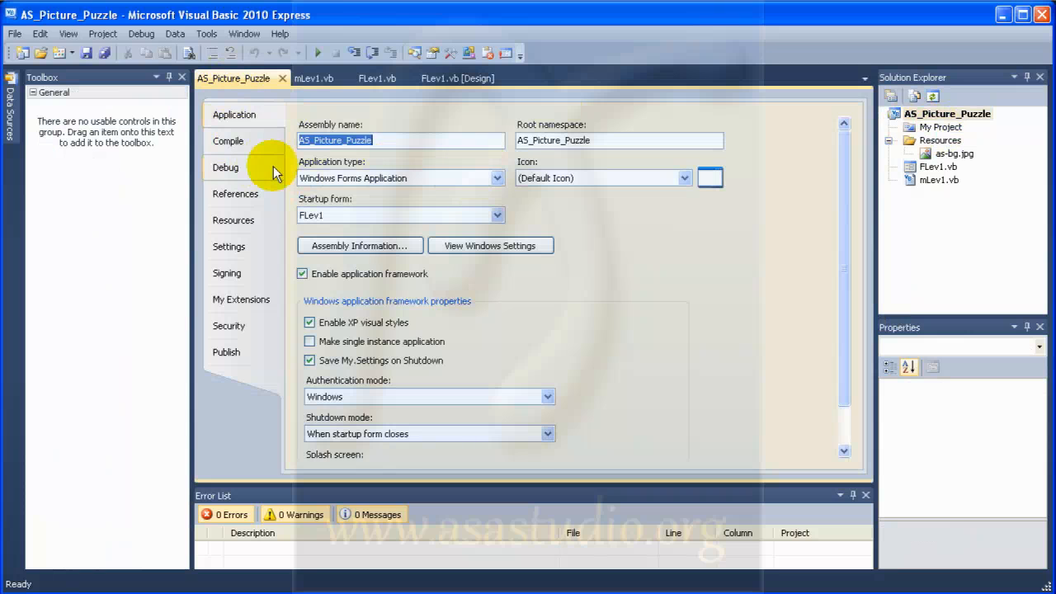
mouse_move(240, 227)
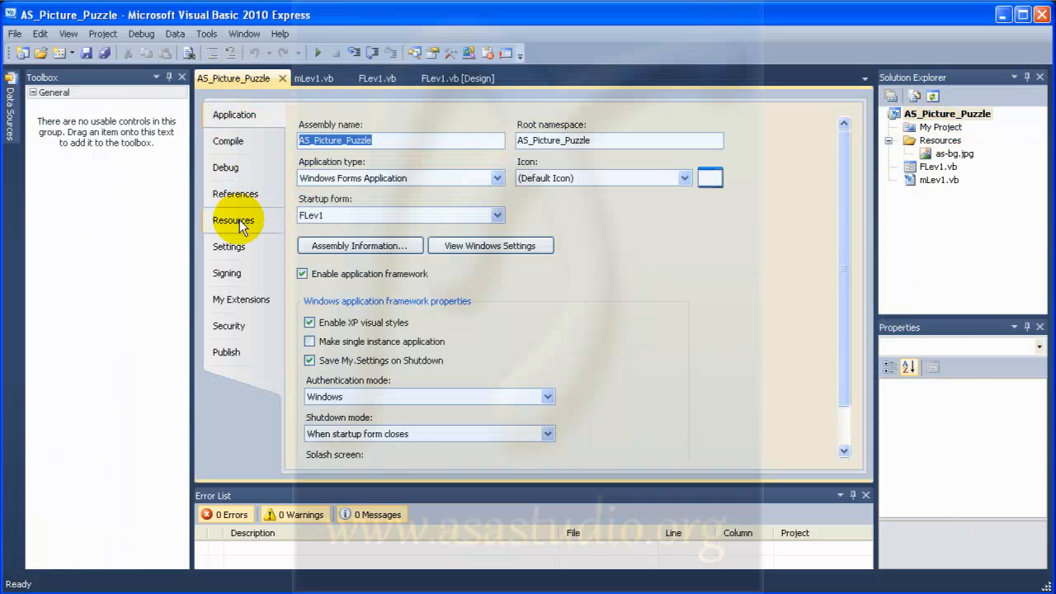
click(234, 219)
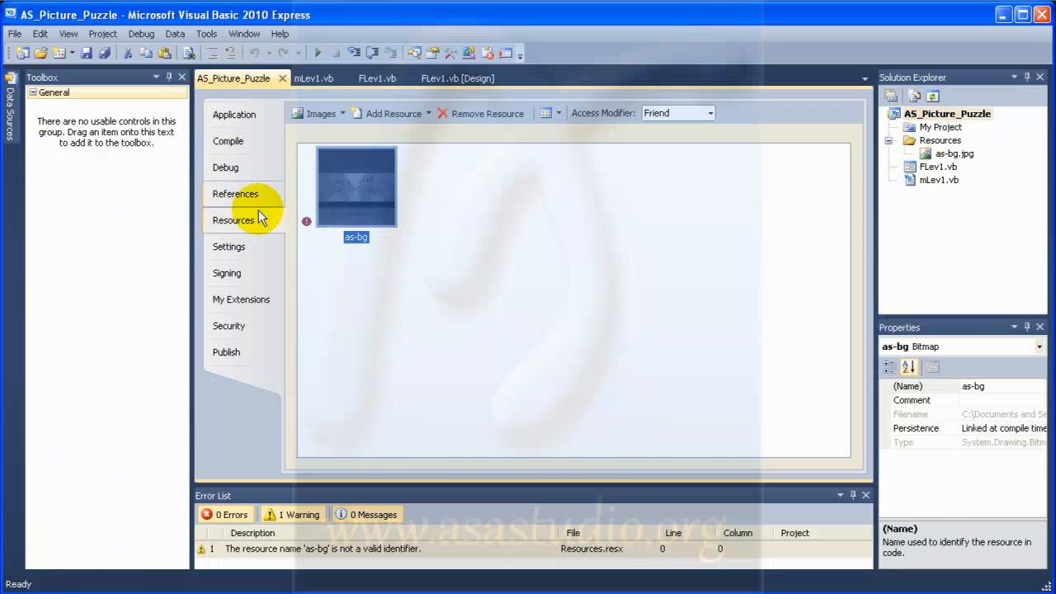
mouse_move(320, 113)
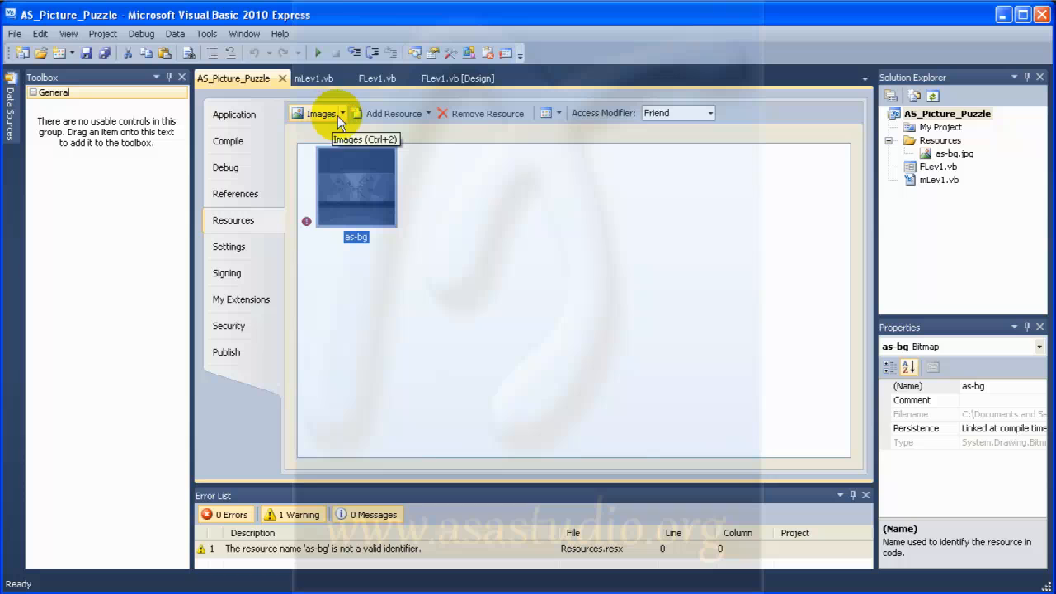
mouse_move(427, 120)
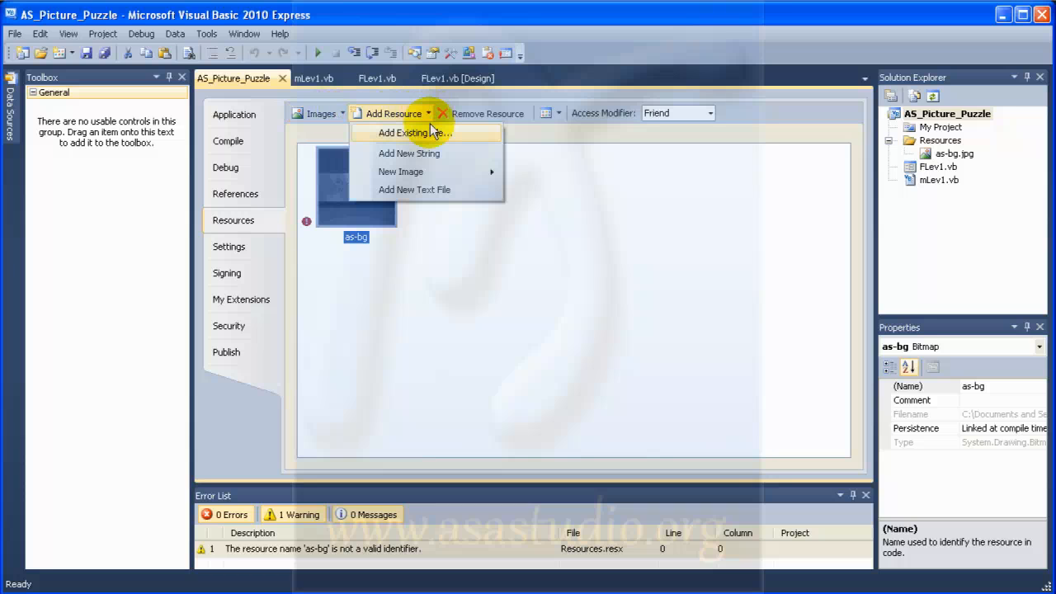
Add images 1.jpg through 9.jpg from the images folder as existing-file resources.
click(415, 133)
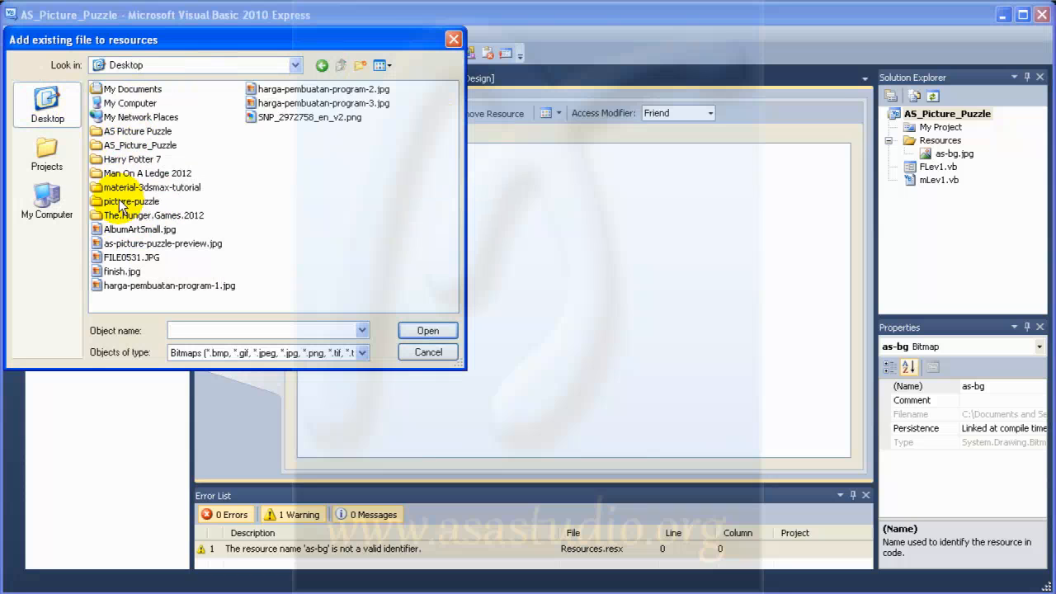
double_click(132, 201)
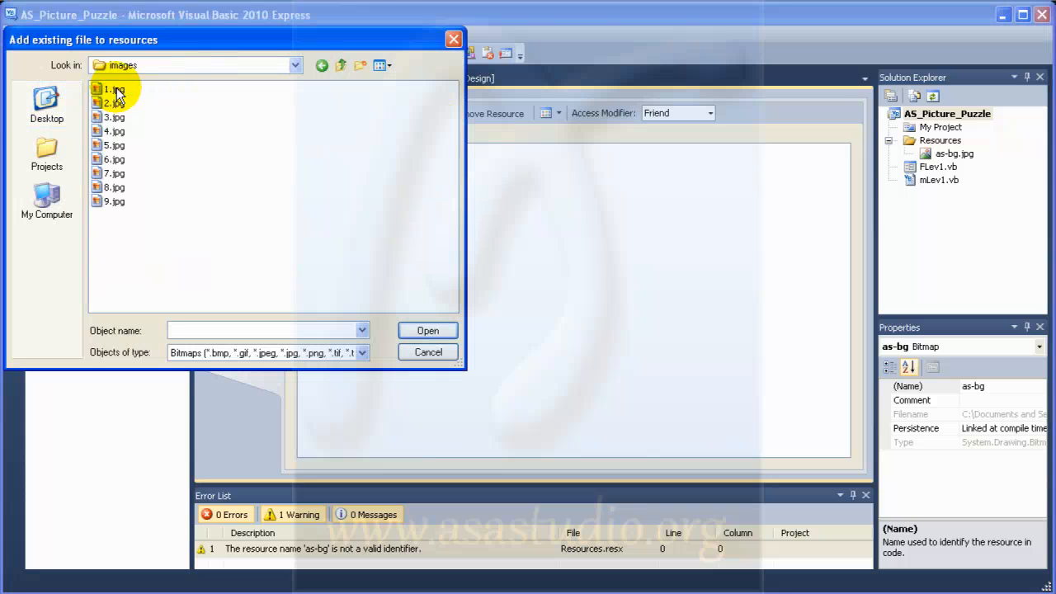
drag(114, 89, 114, 201)
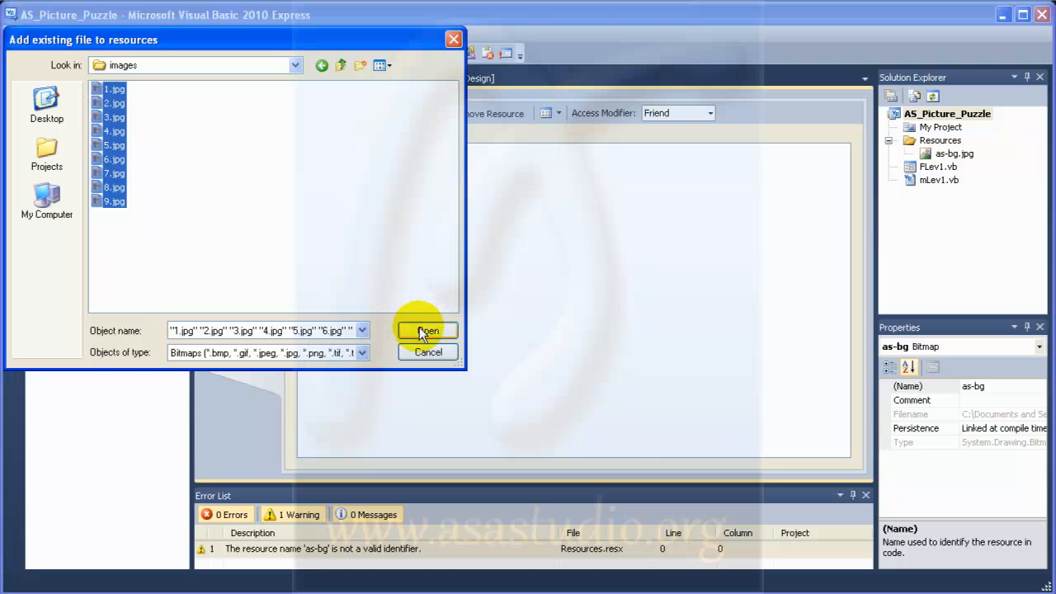
click(428, 330)
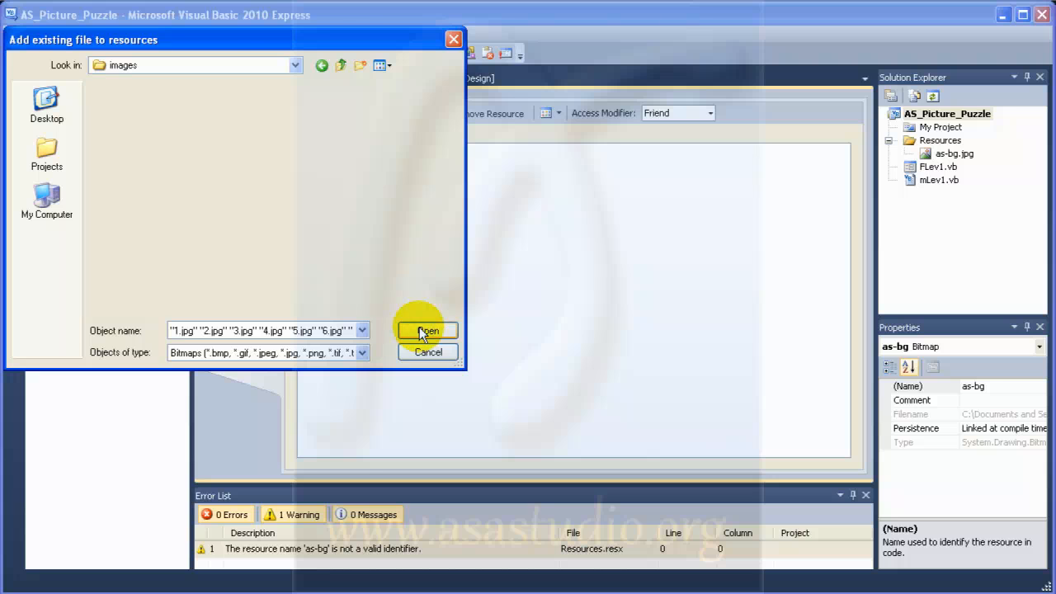
click(427, 330)
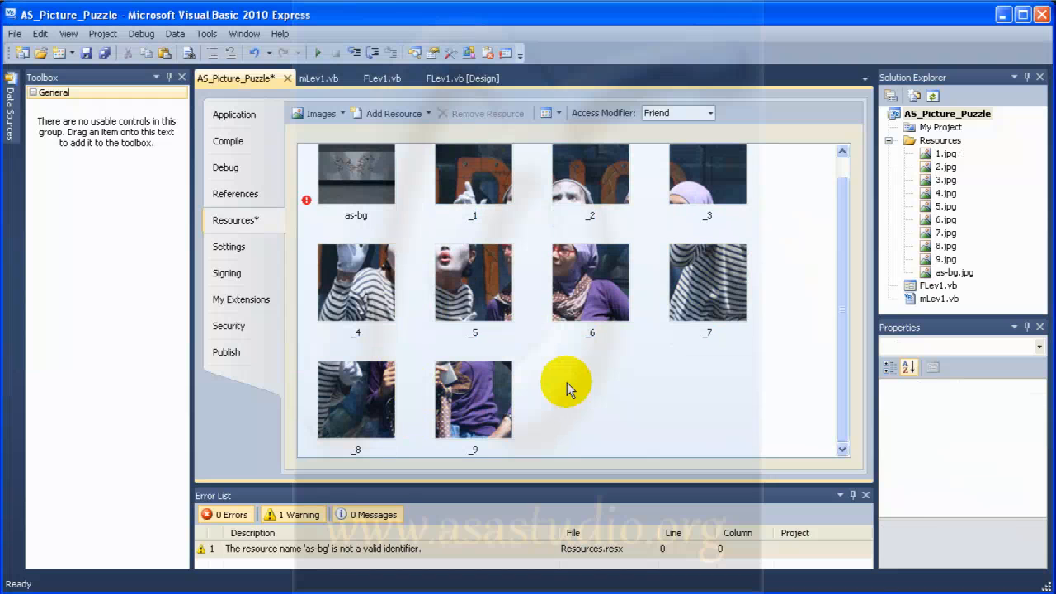
Return to the FLev1.vb [Design] view of the puzzle form.
click(461, 77)
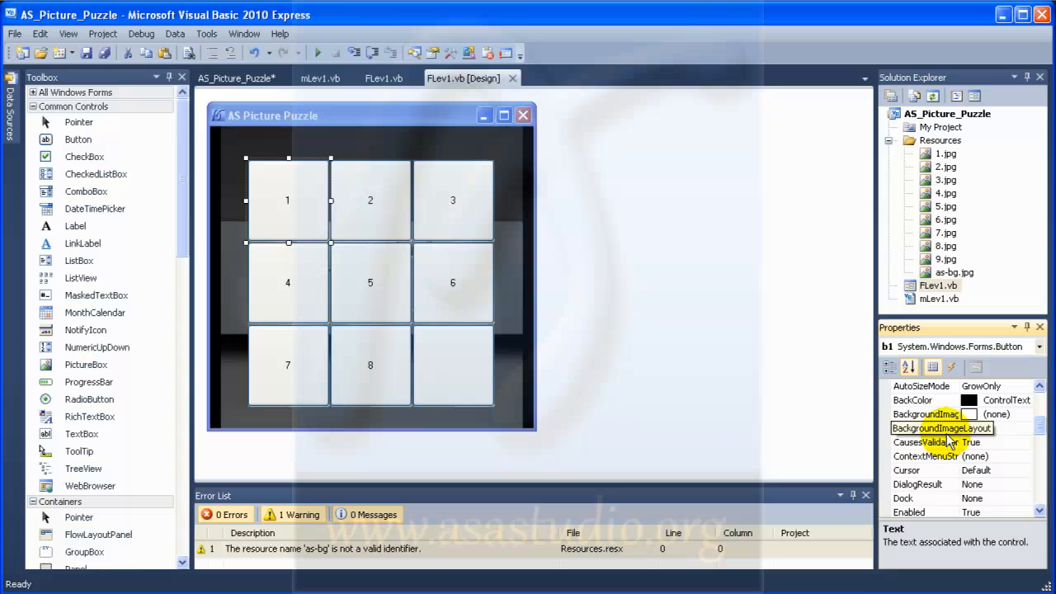
Give button b1 the _1 resource as background image with Zoom layout.
click(924, 414)
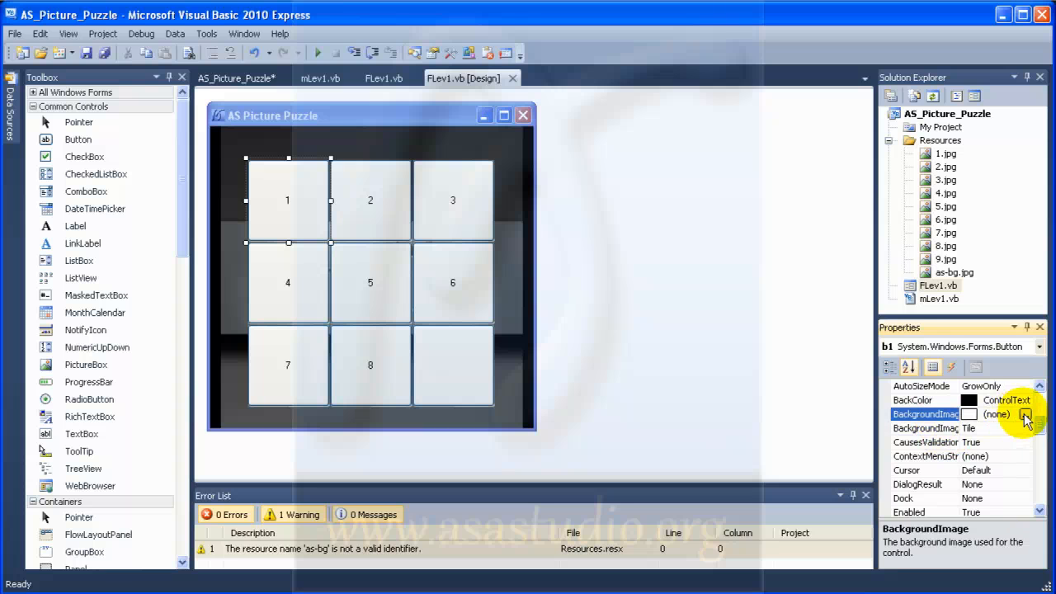
click(1027, 414)
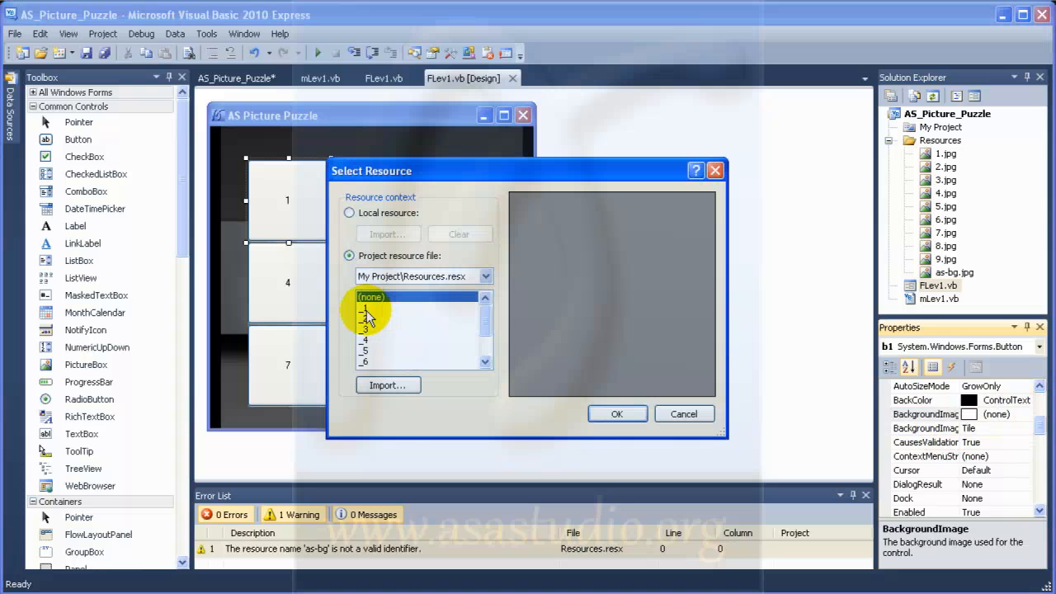
click(618, 414)
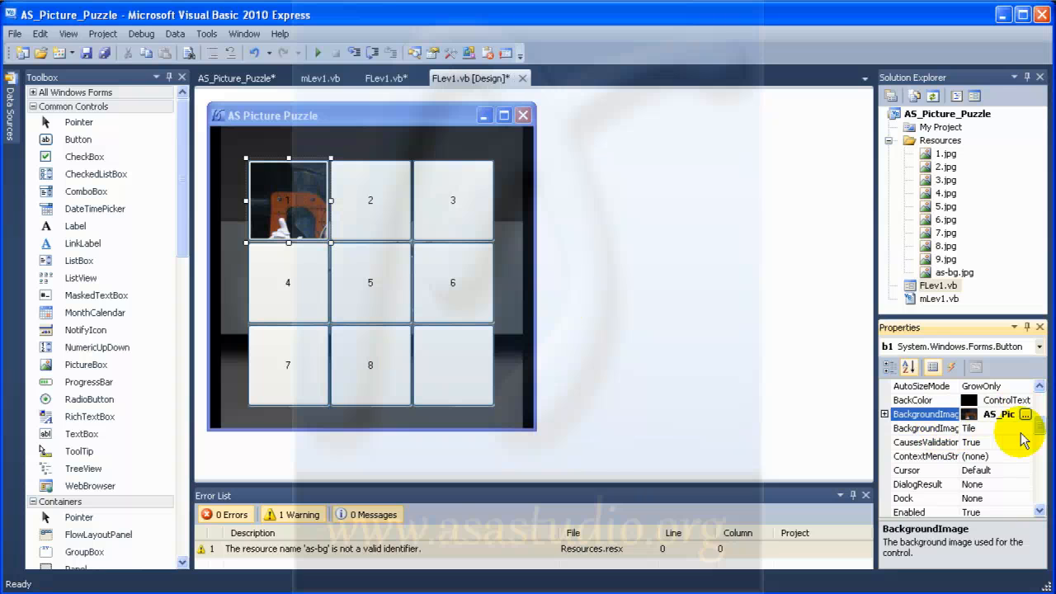
click(1025, 428)
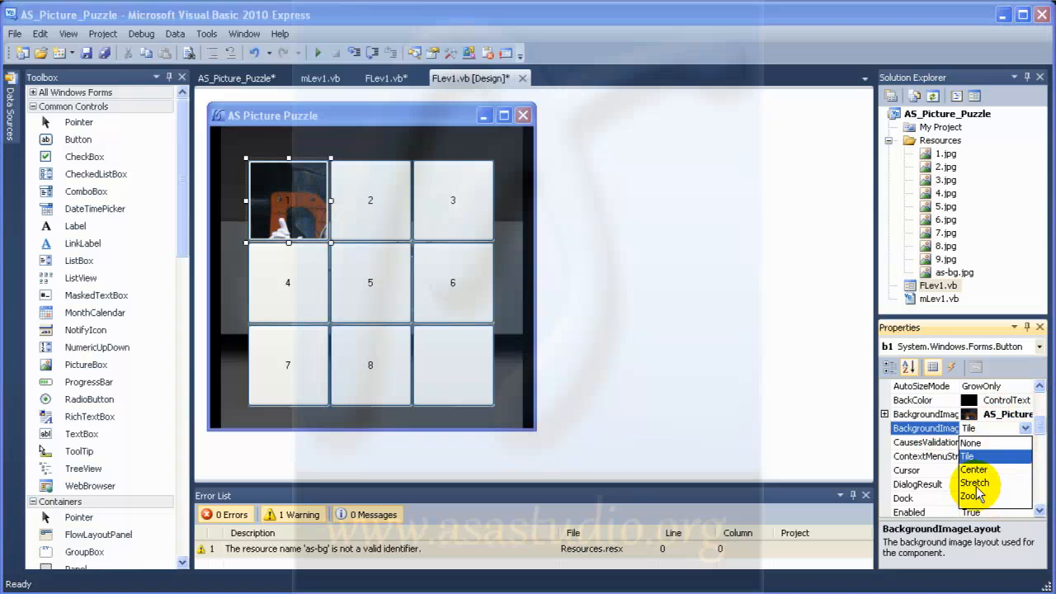
click(975, 483)
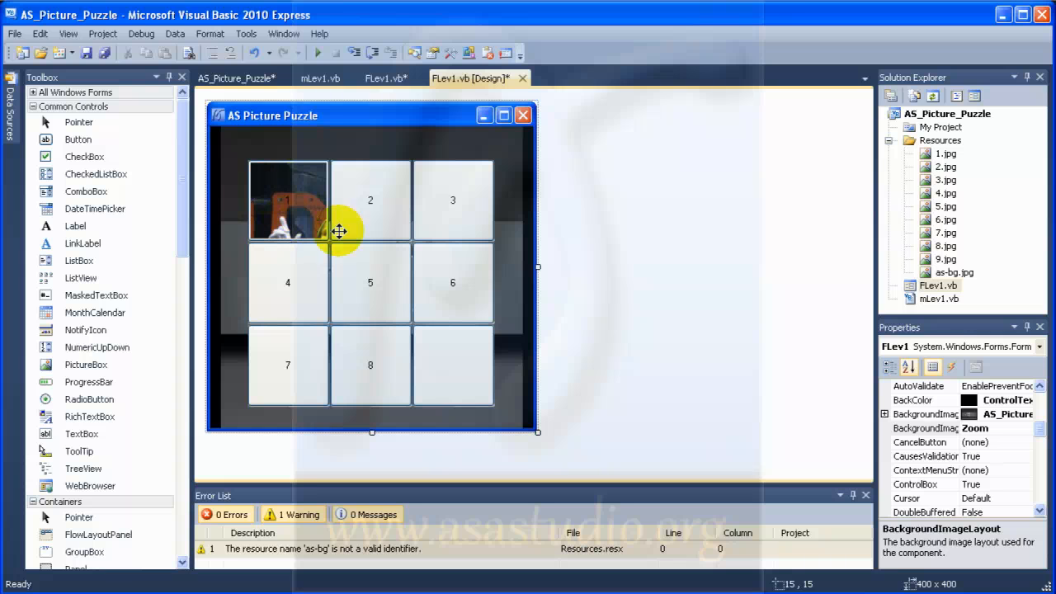
click(926, 428)
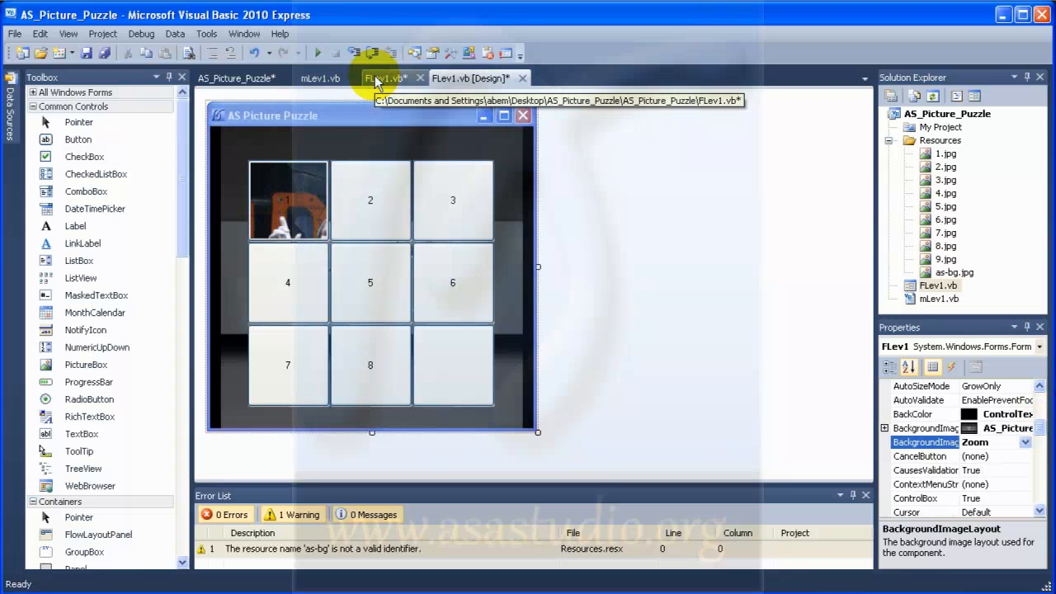
Create the FLev1_Load event handler in the form's code.
click(386, 78)
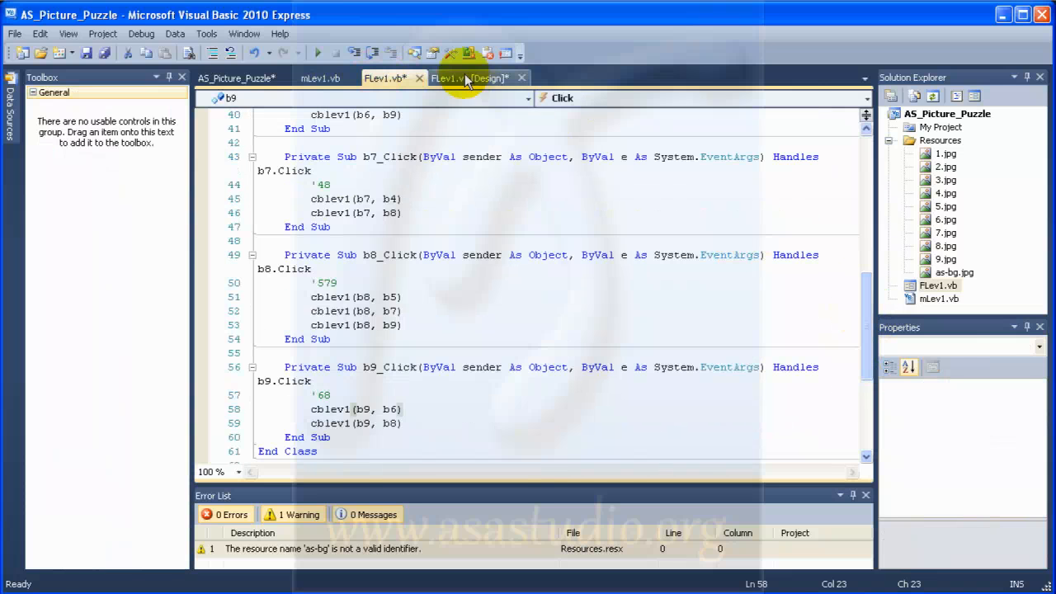
click(470, 78)
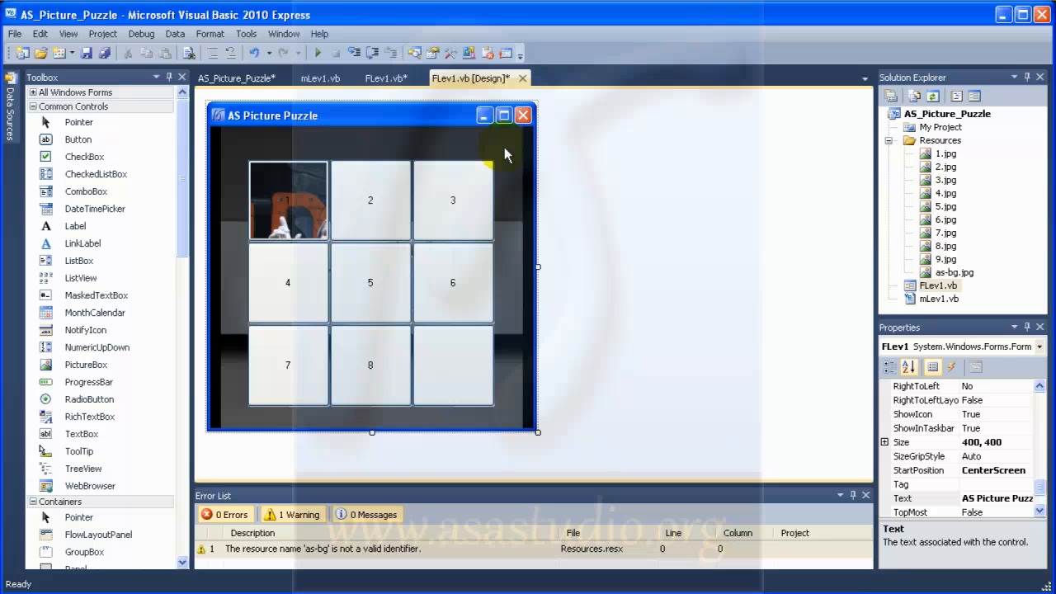
click(386, 77)
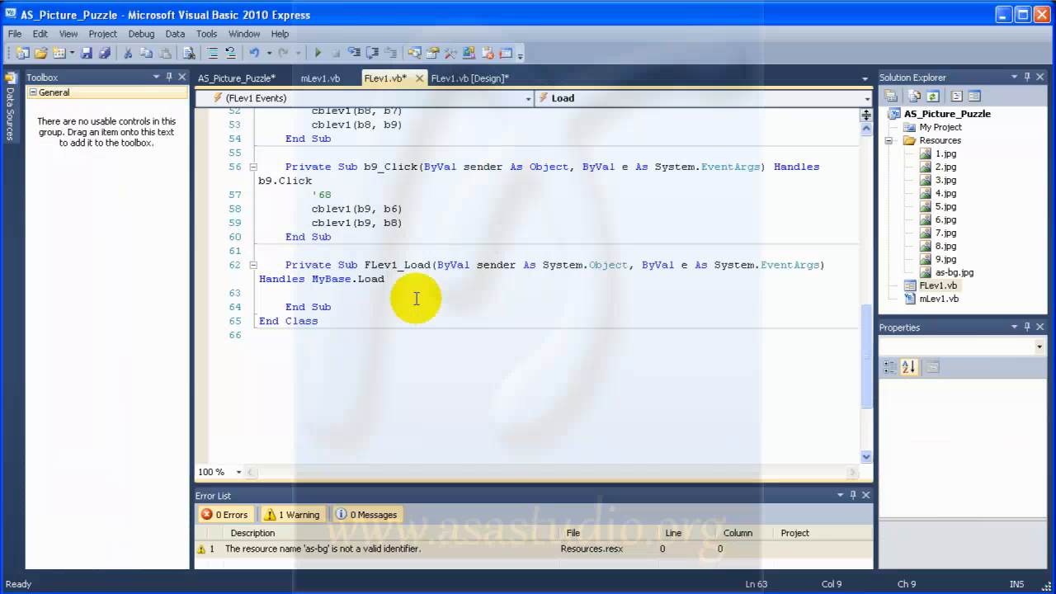
mouse_move(345, 307)
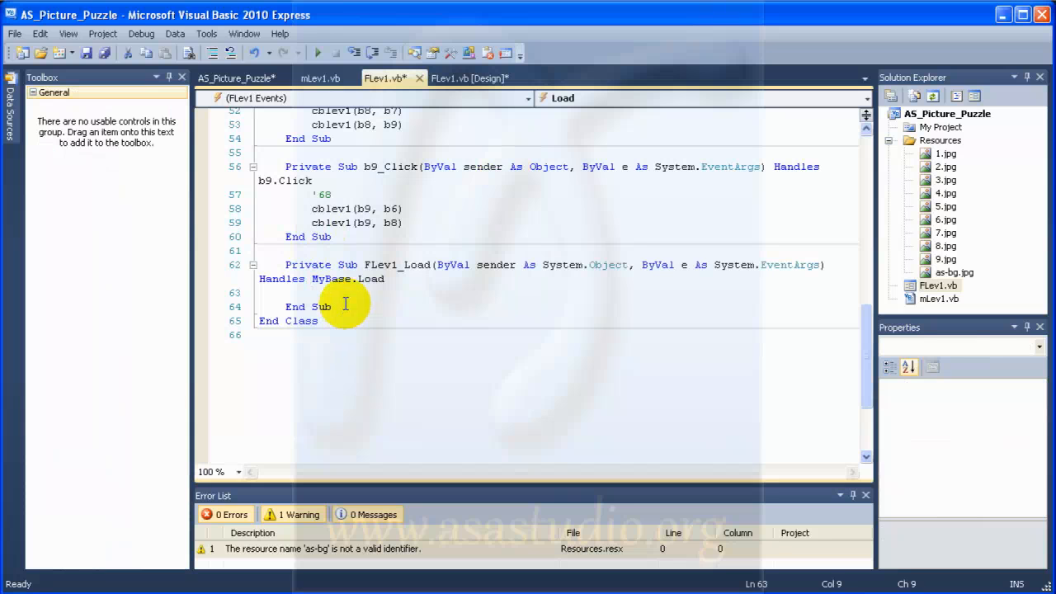
Type b2.BackgroundImage = My.Resources. inside the Load handler.
text(b2.)
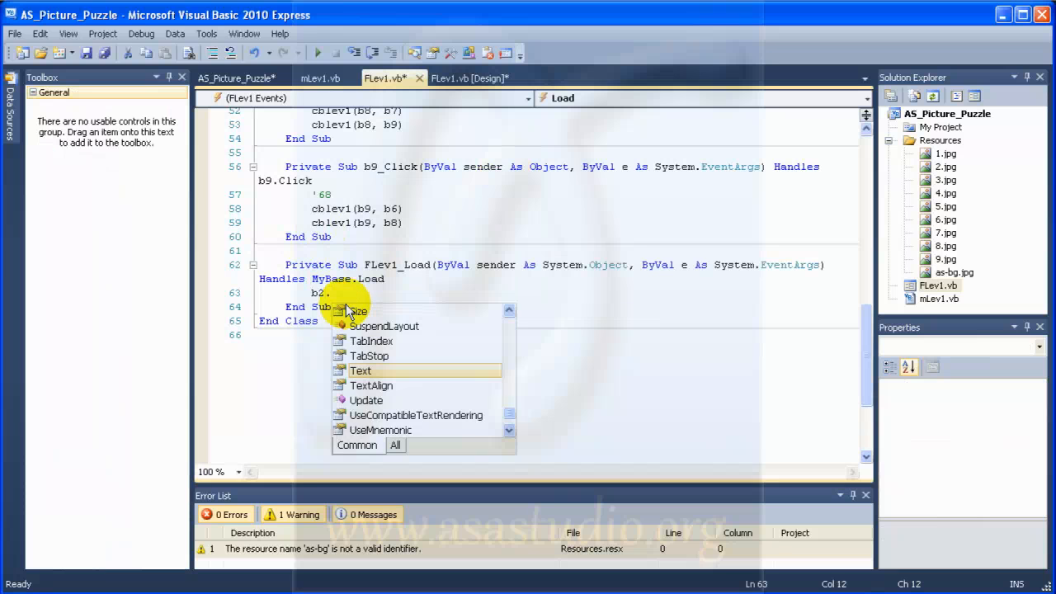
text(b)
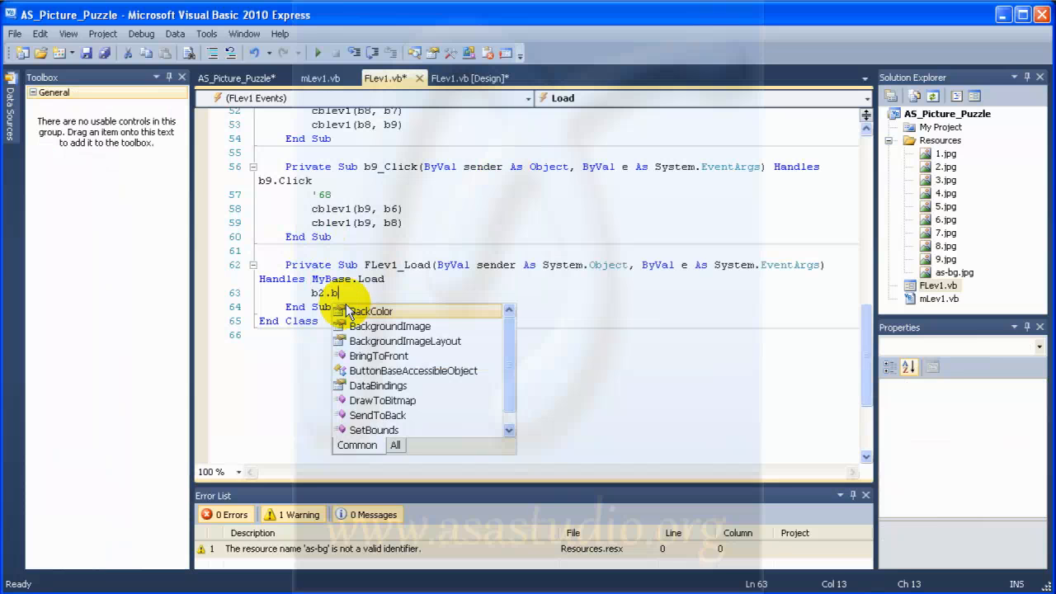
text(ackgr)
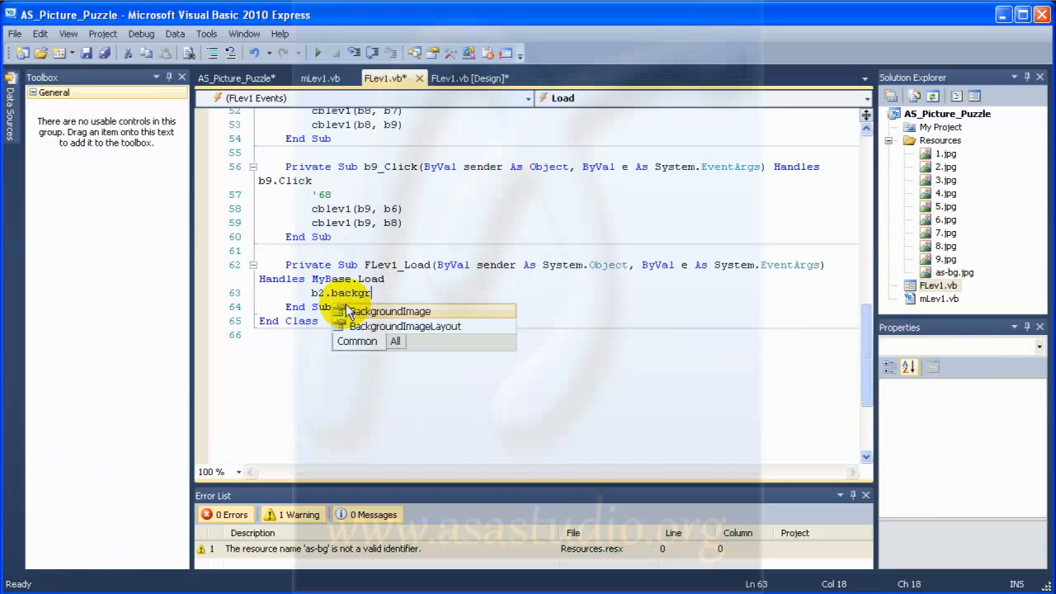
text(oundImage)
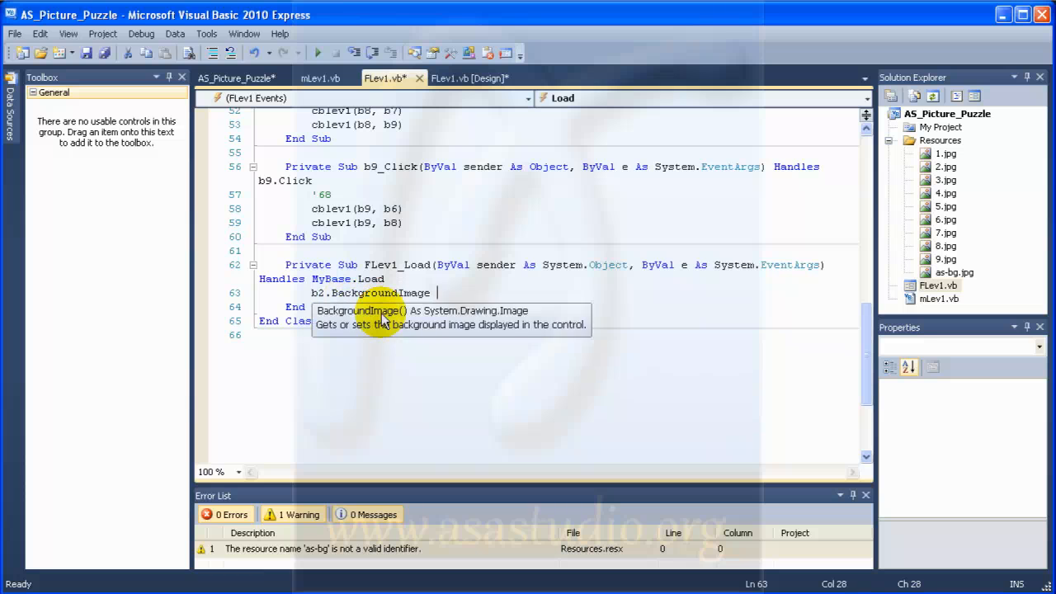
text(=)
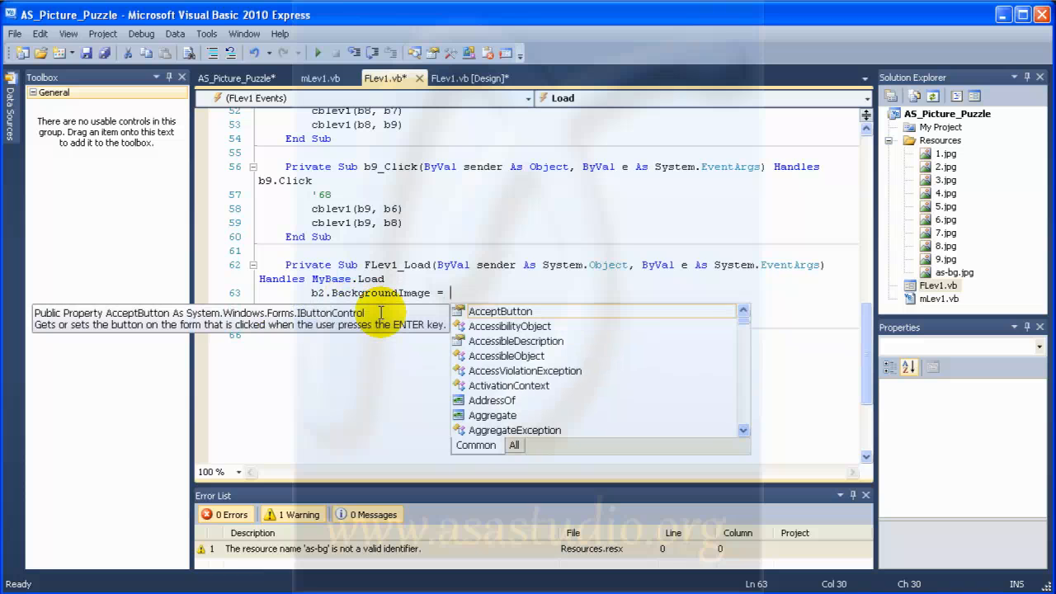
text(my)
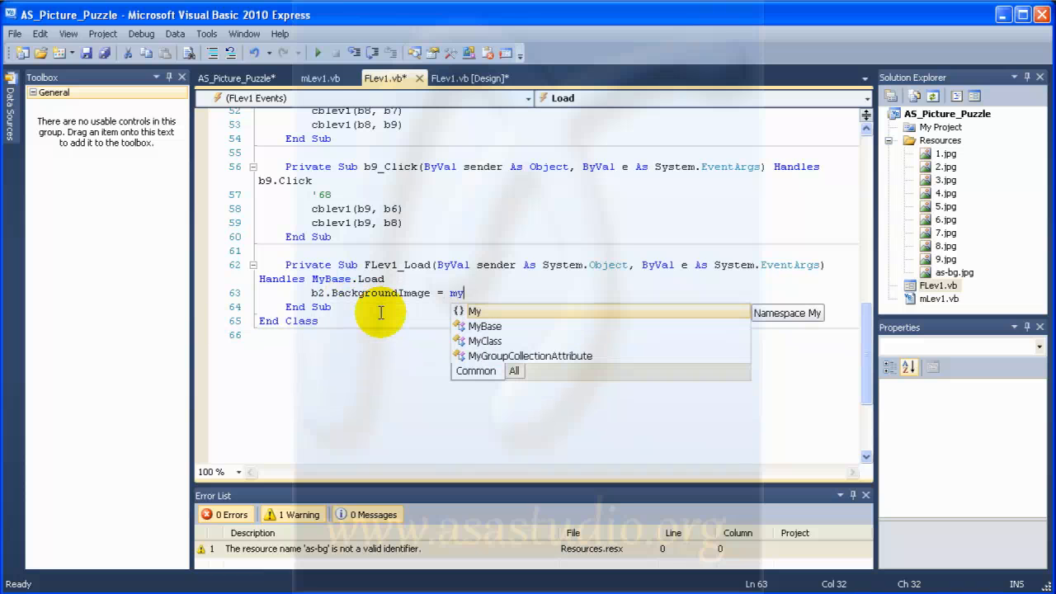
text(.re)
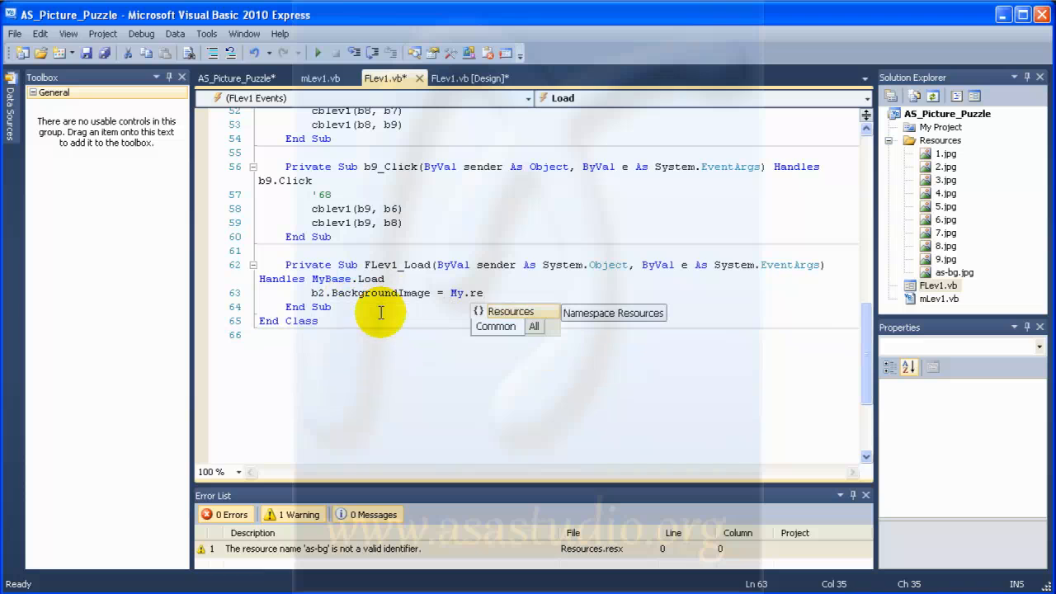
text(Resources)
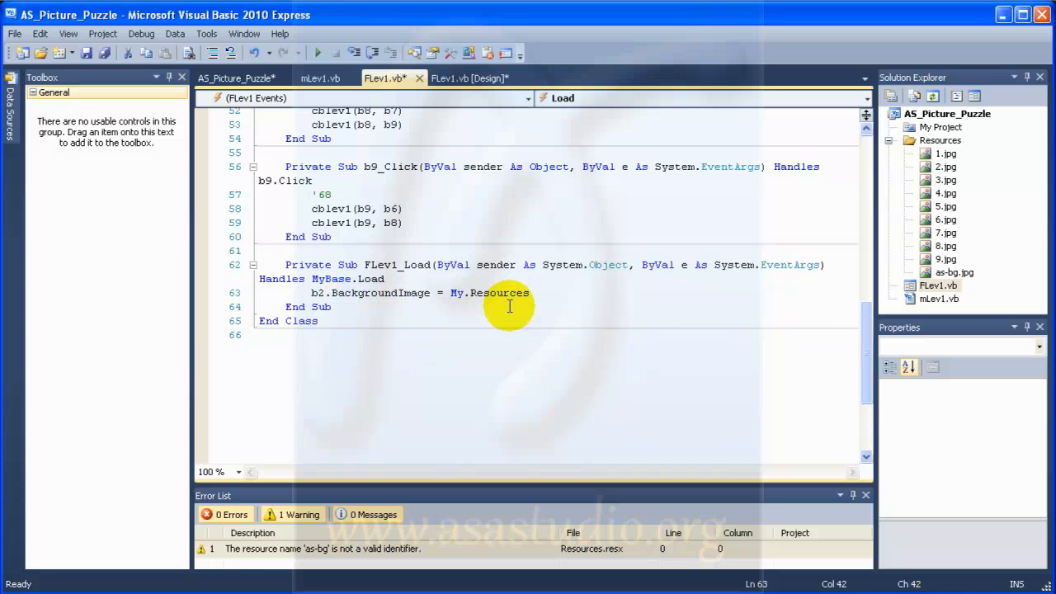
text(.)
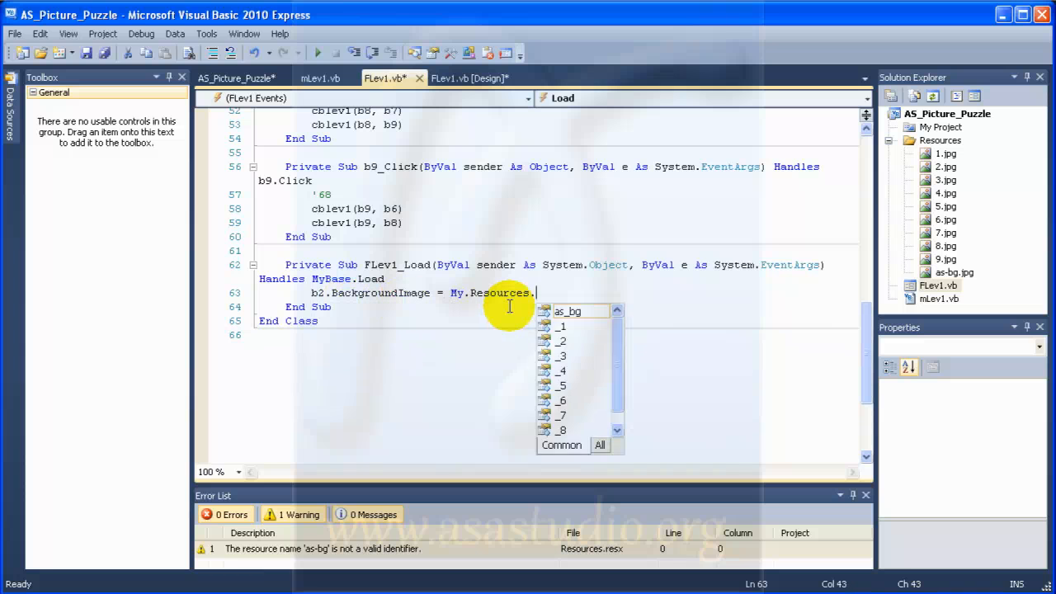
mouse_move(568, 311)
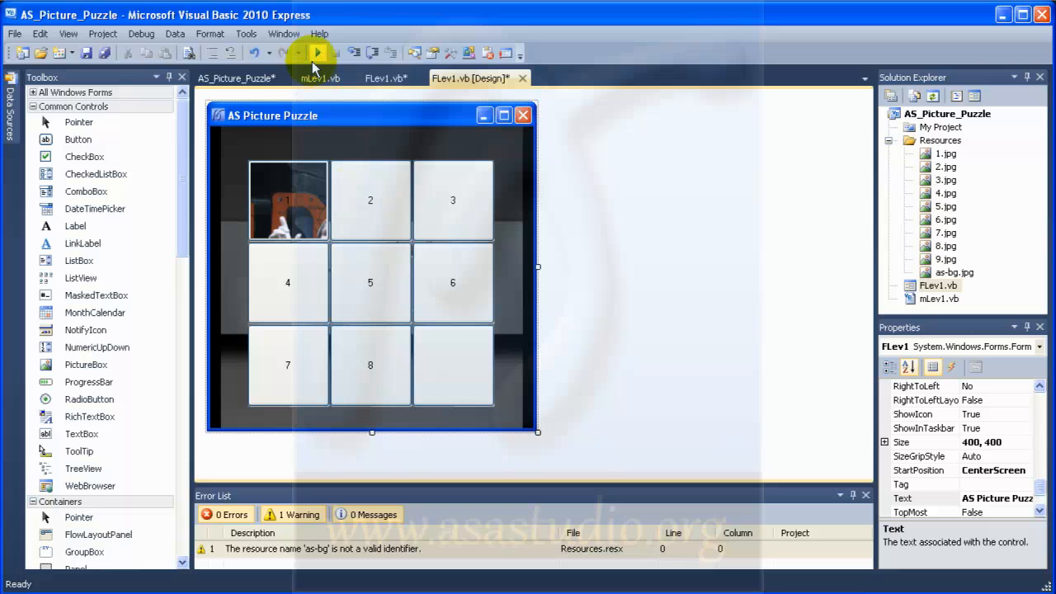
mouse_move(318, 54)
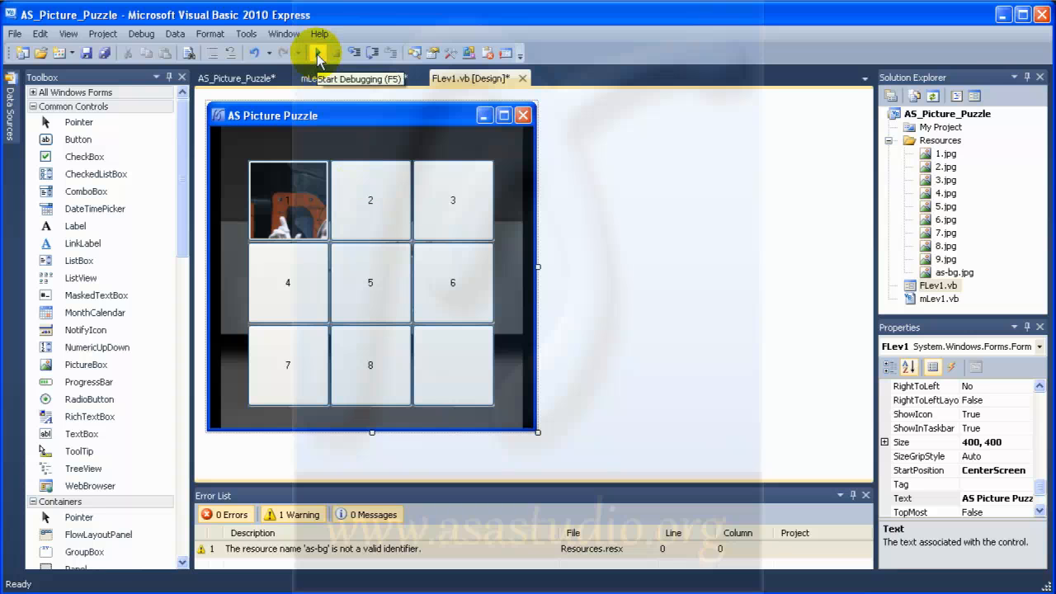
click(319, 61)
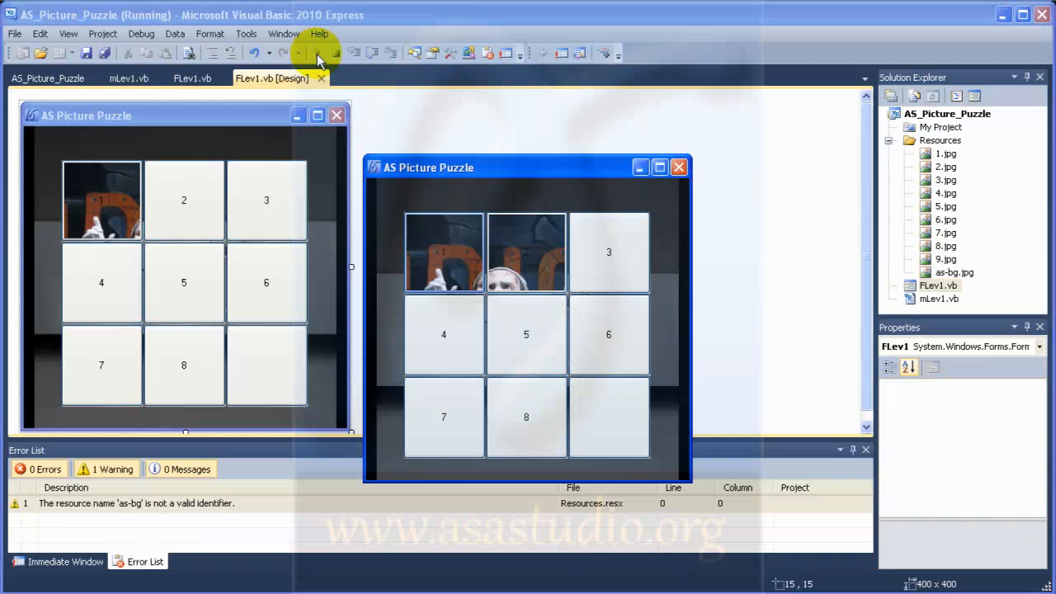
click(526, 252)
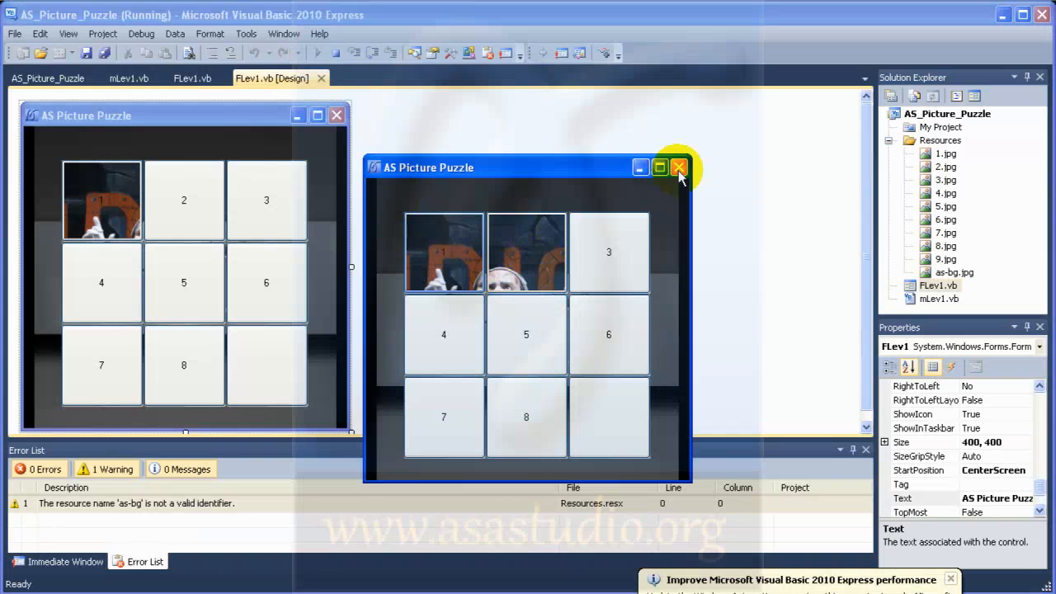
click(679, 167)
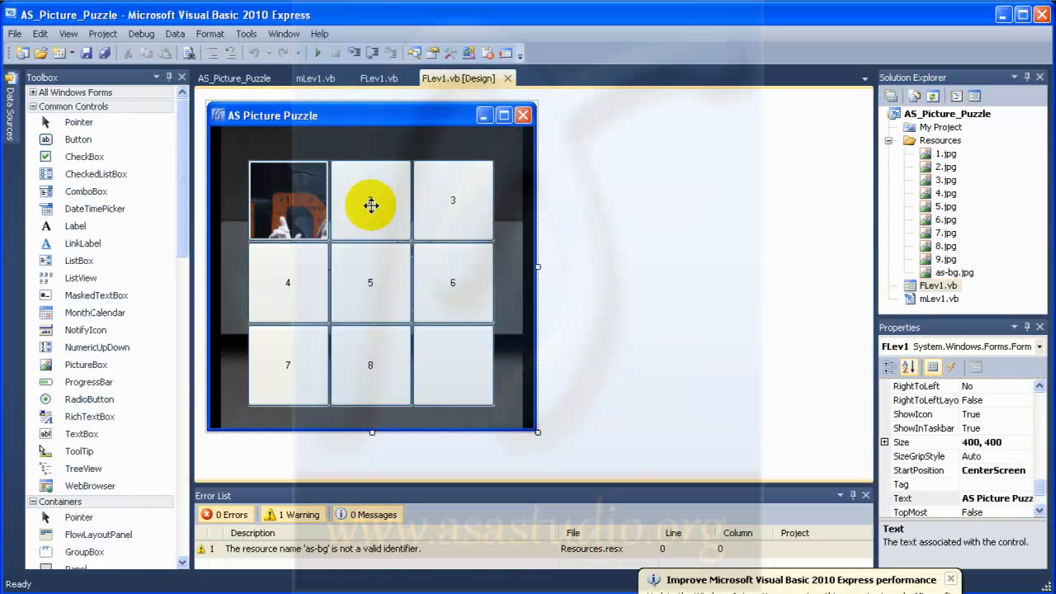
Set BackgroundImageLayout to Stretch for all nine selected puzzle buttons.
click(369, 200)
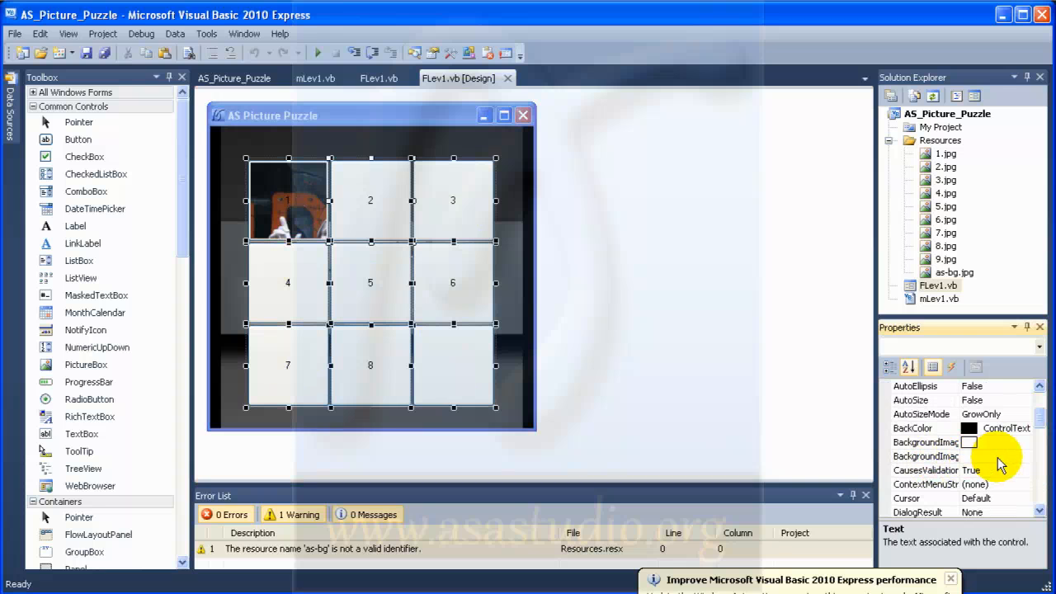
click(1025, 456)
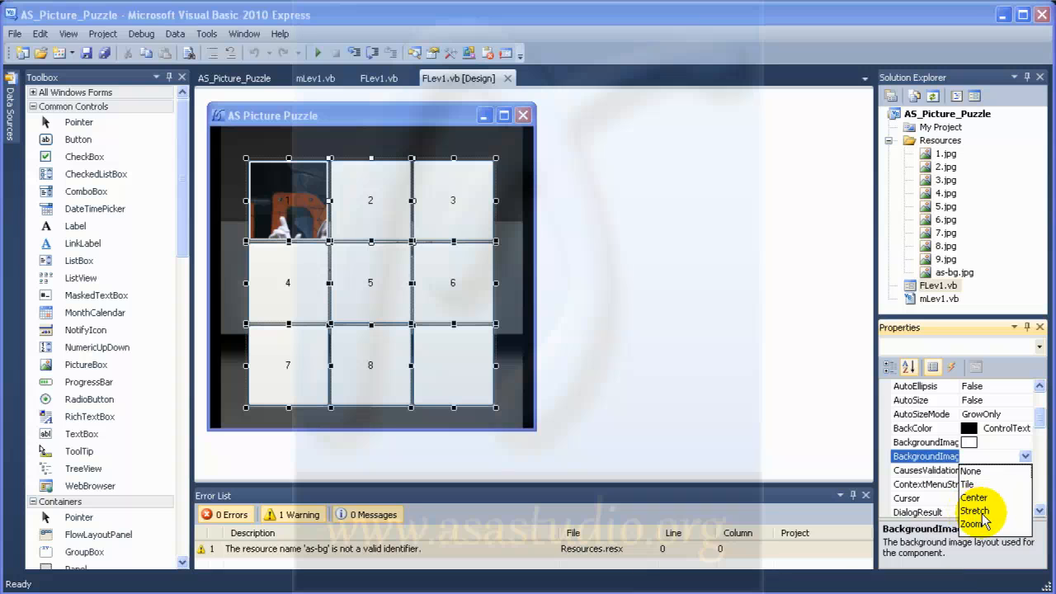
click(975, 510)
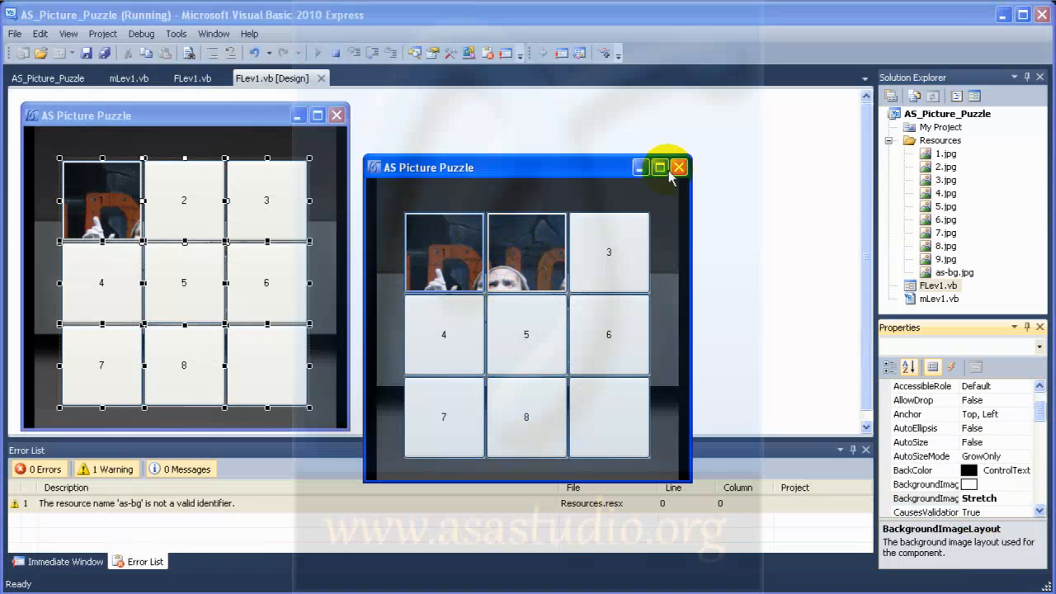
click(678, 167)
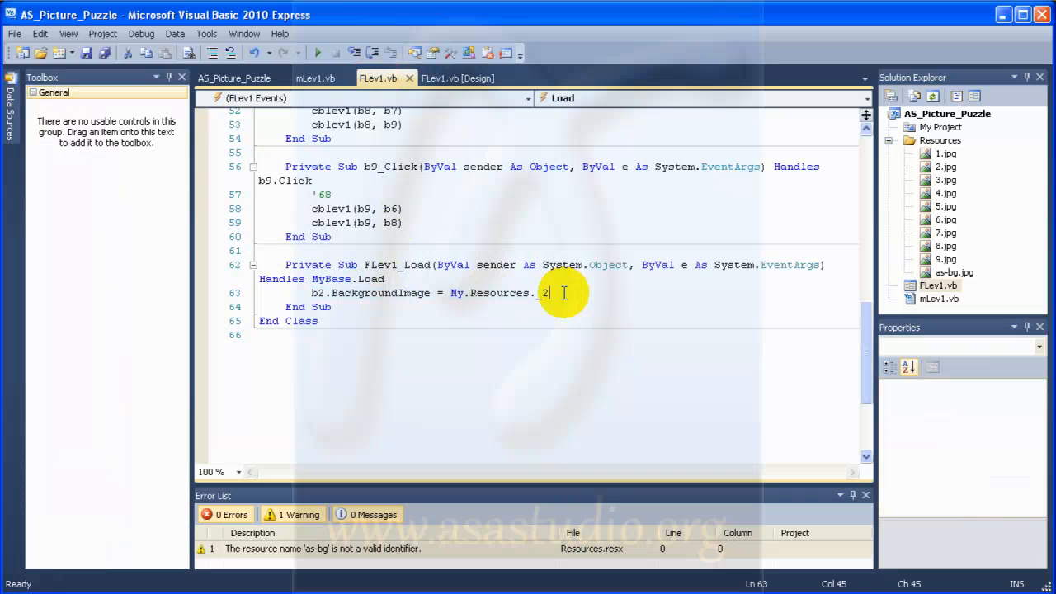
Complete the b2 line as My.Resources._2 and view the mLev1 module.
text(_)
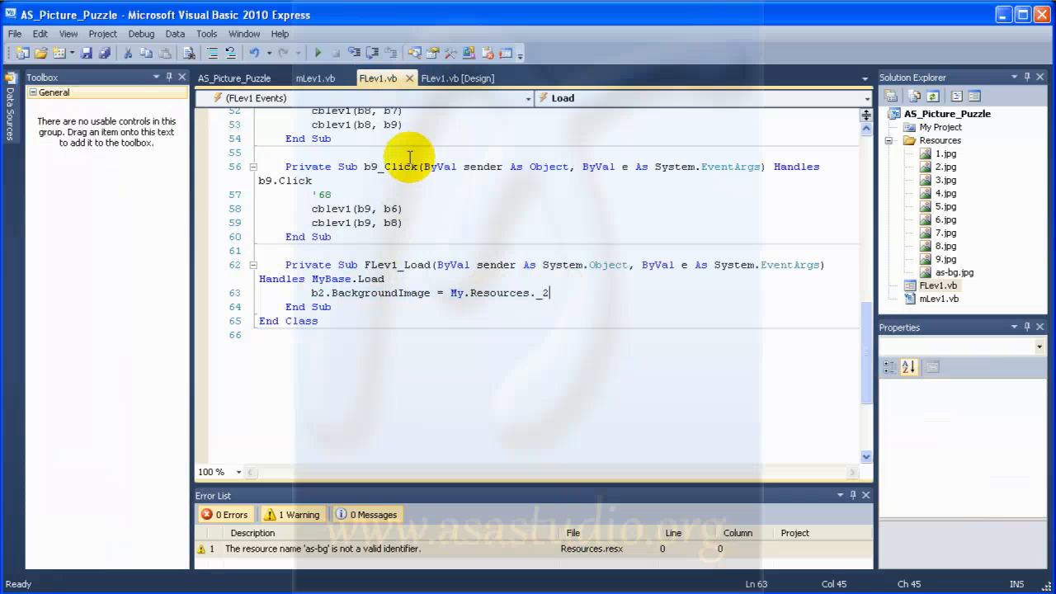
mouse_move(314, 77)
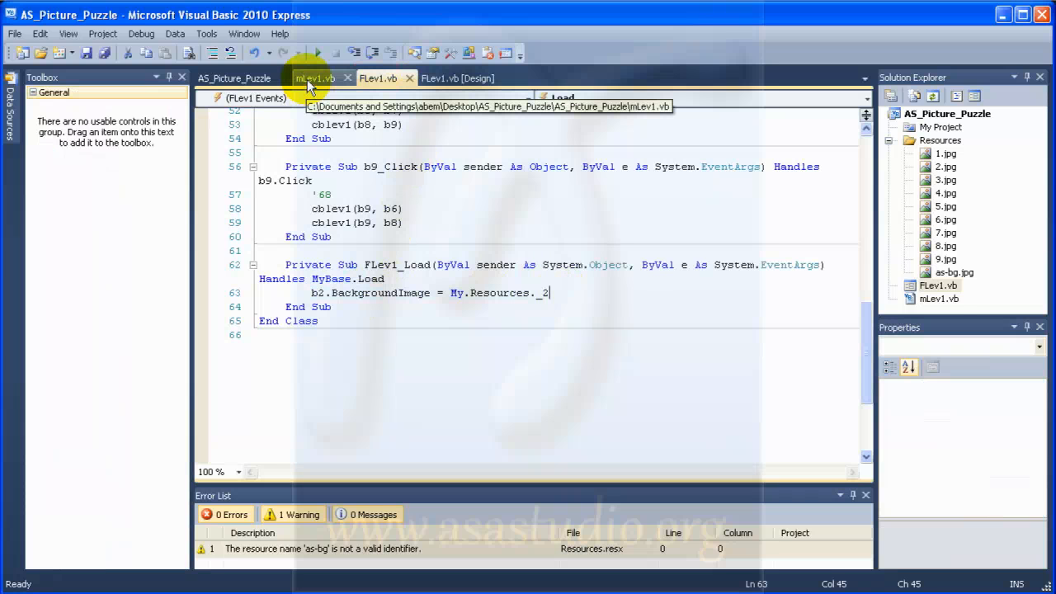
click(313, 78)
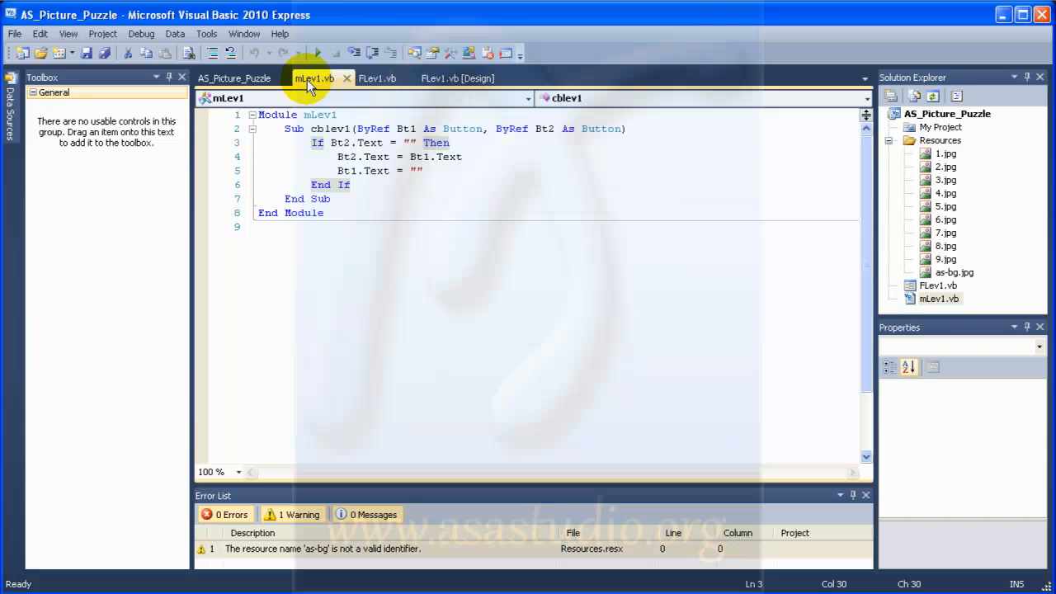
Add a cblev1 line assigning Bt2.BackgroundImage = My.Resources.Bt1.Text.
click(464, 157)
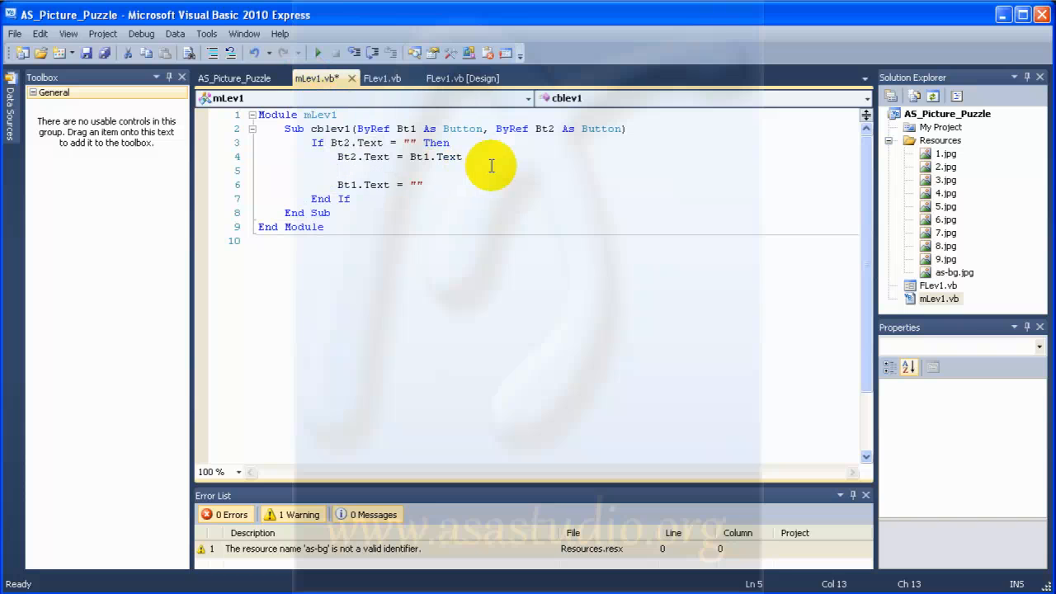
text(b)
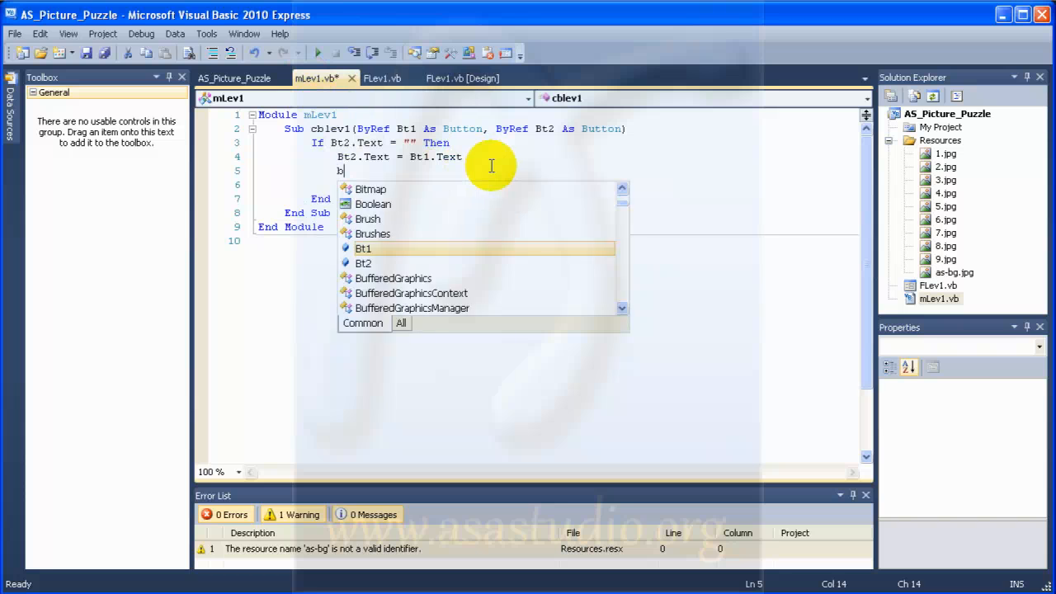
text(t2)
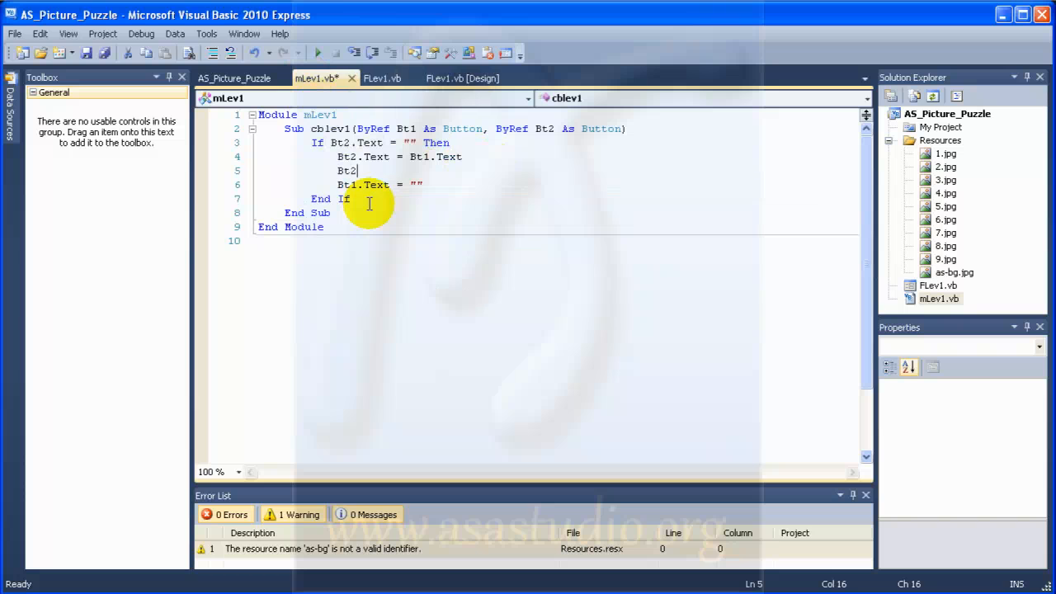
text(.)
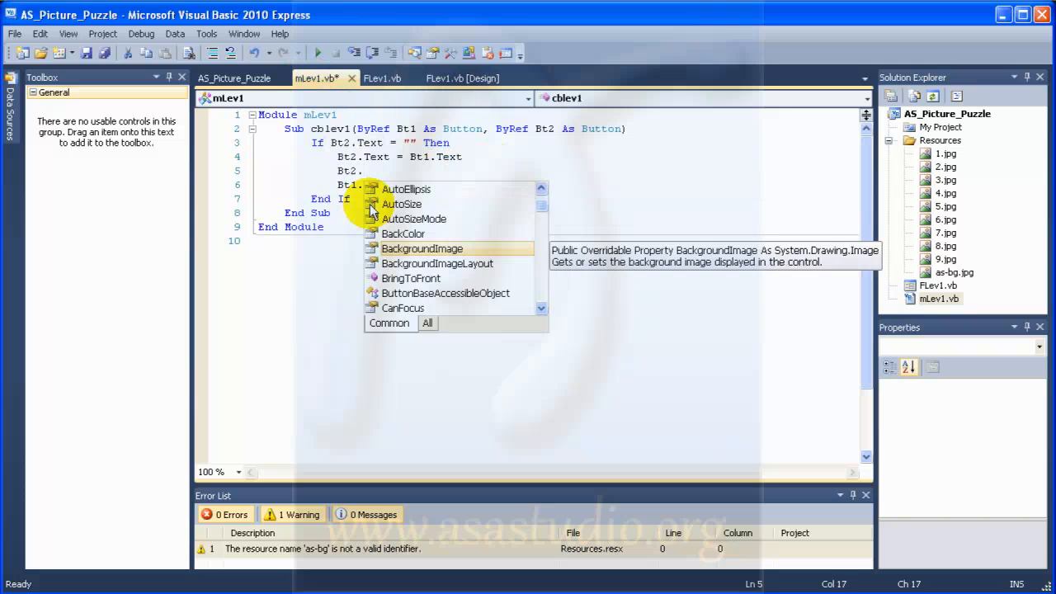
text(b)
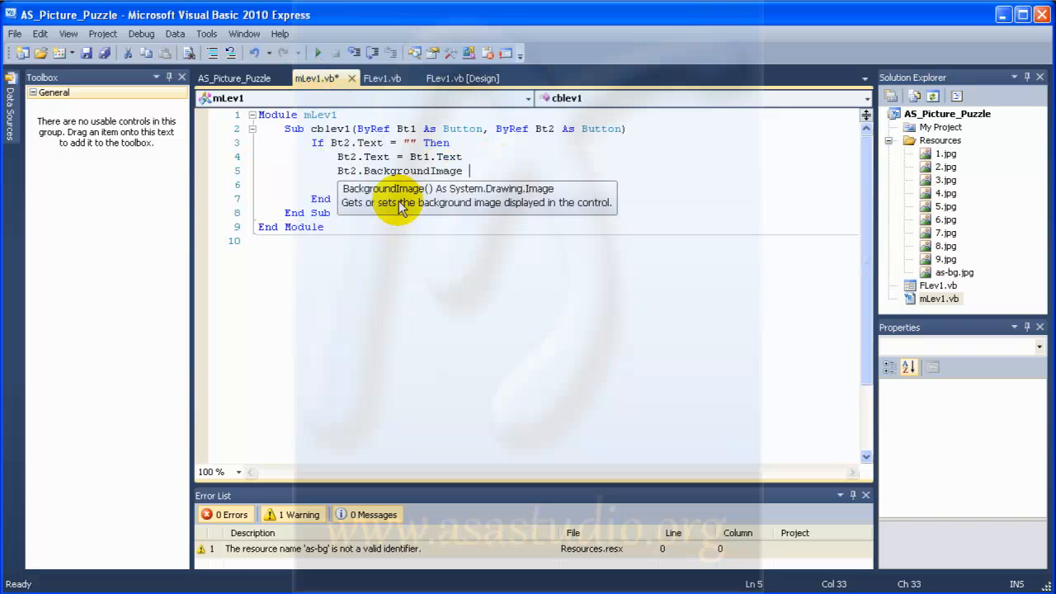
text(=)
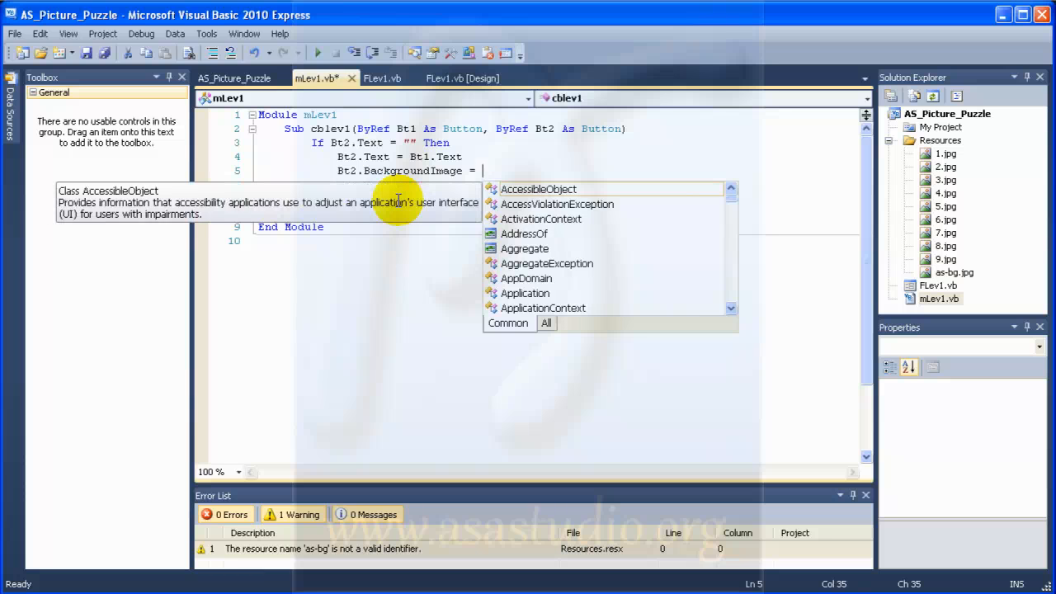
text(my)
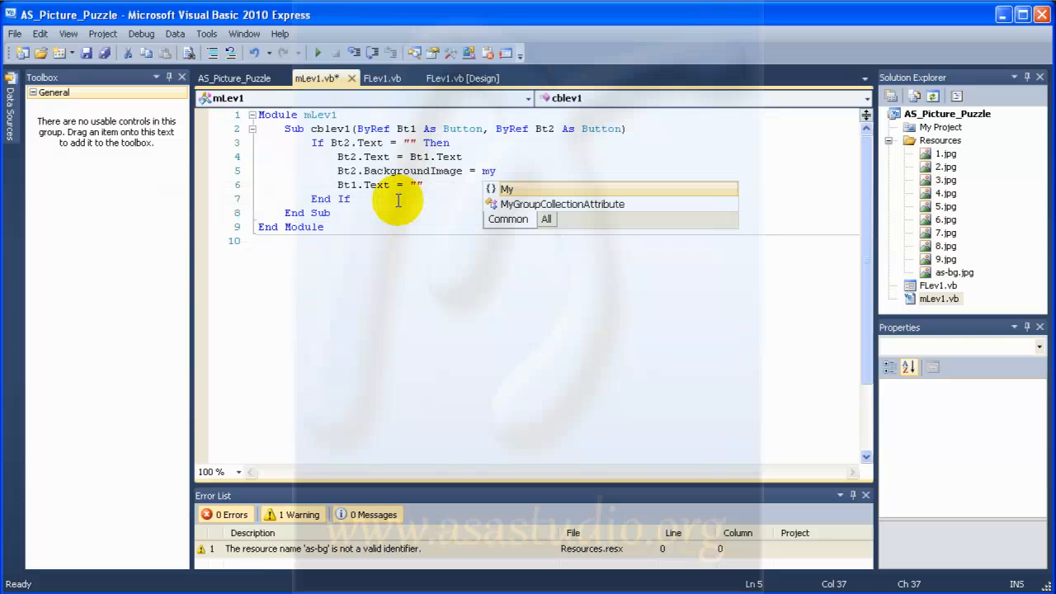
text(.re)
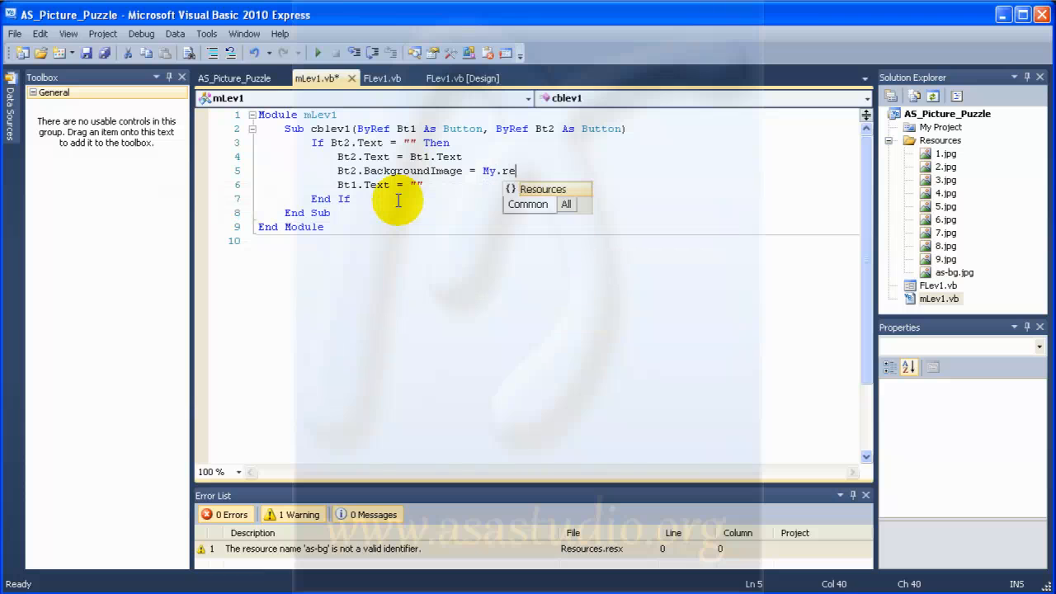
text(Resources)
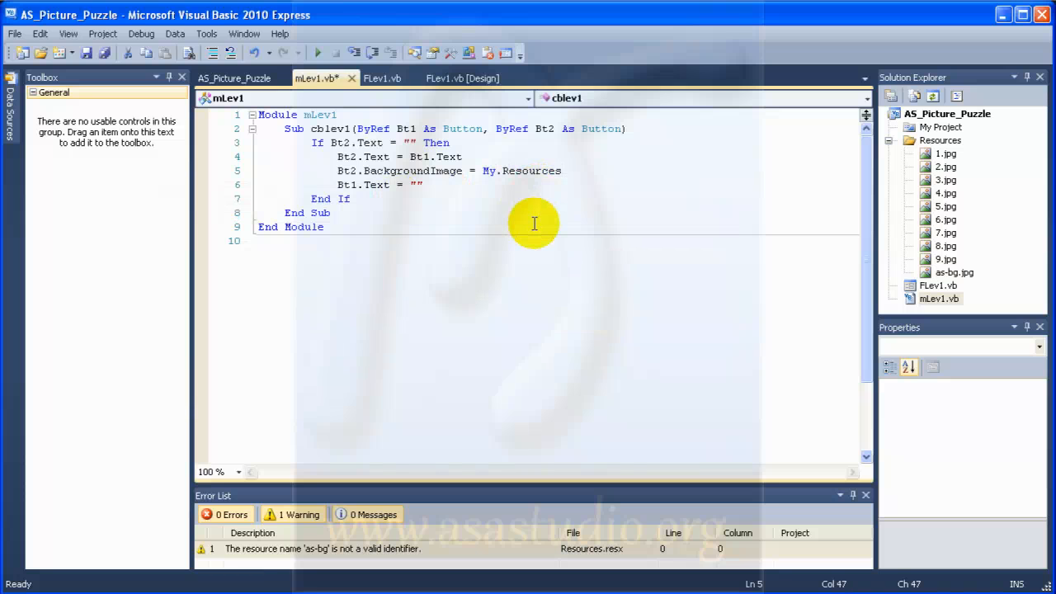
text(.)
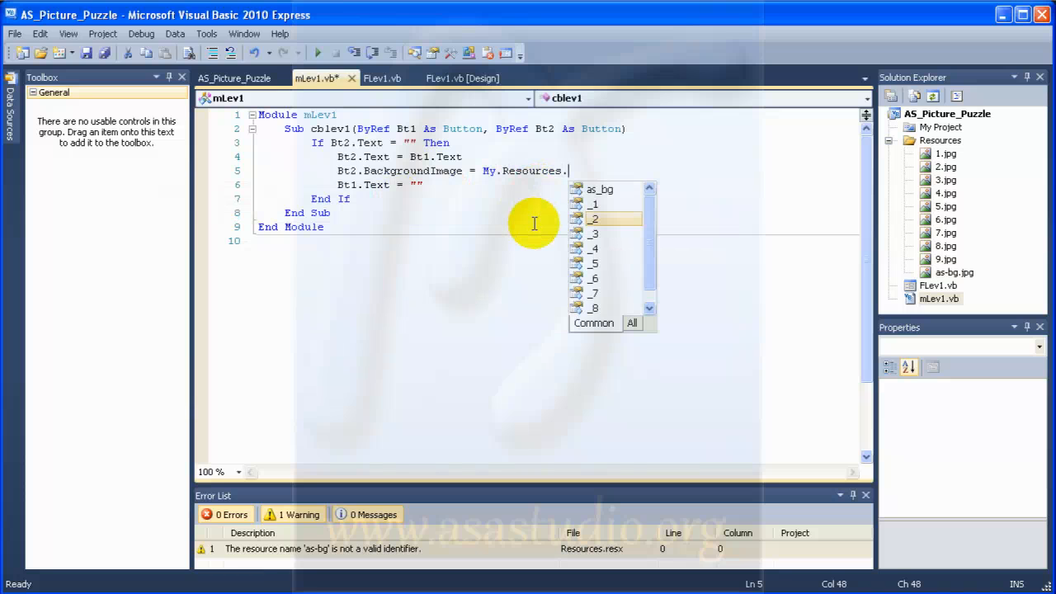
mouse_move(594, 219)
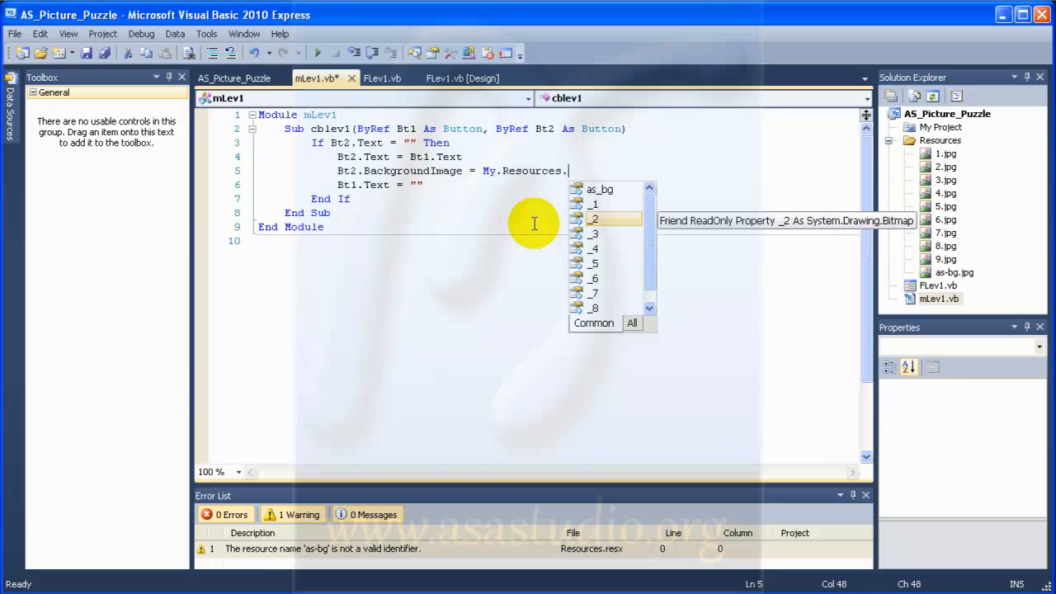
text(_)
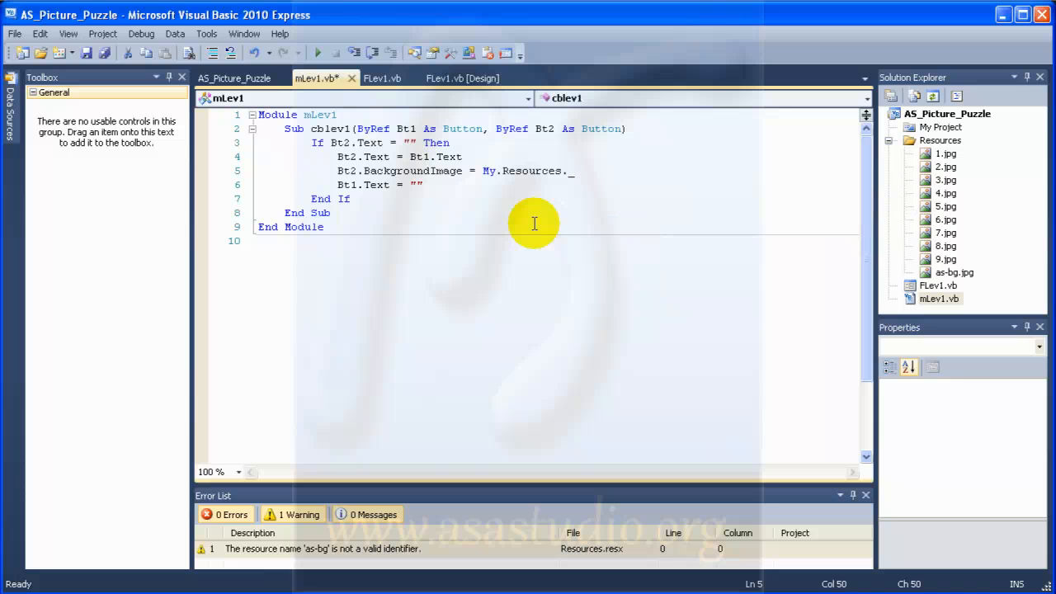
text(+)
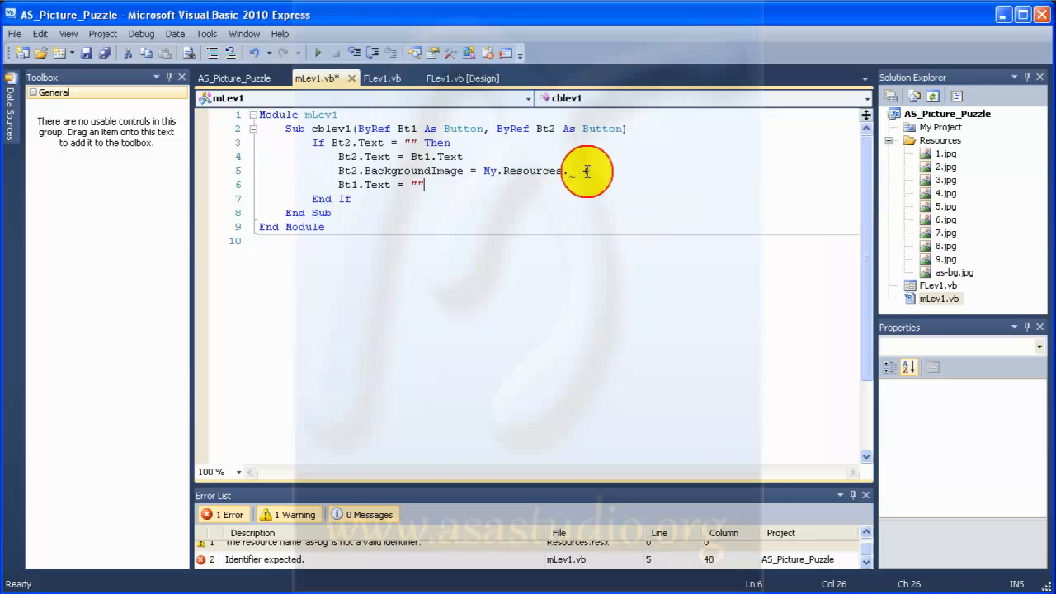
Select the invalid My.Resources.Bt1.Text expression on line 5.
double_click(437, 156)
text(Bt1.Text)
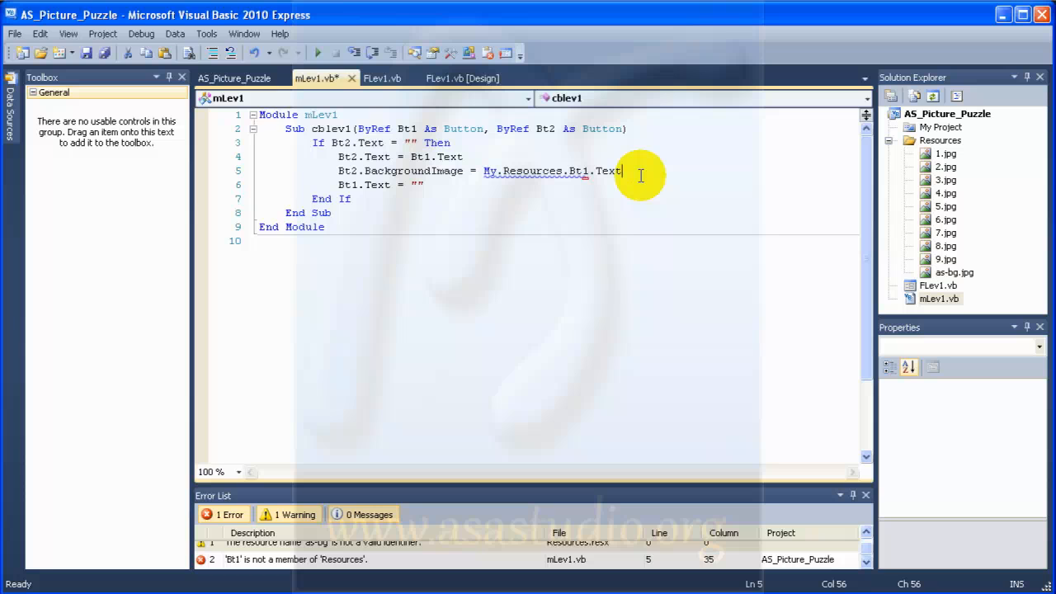
double_click(523, 170)
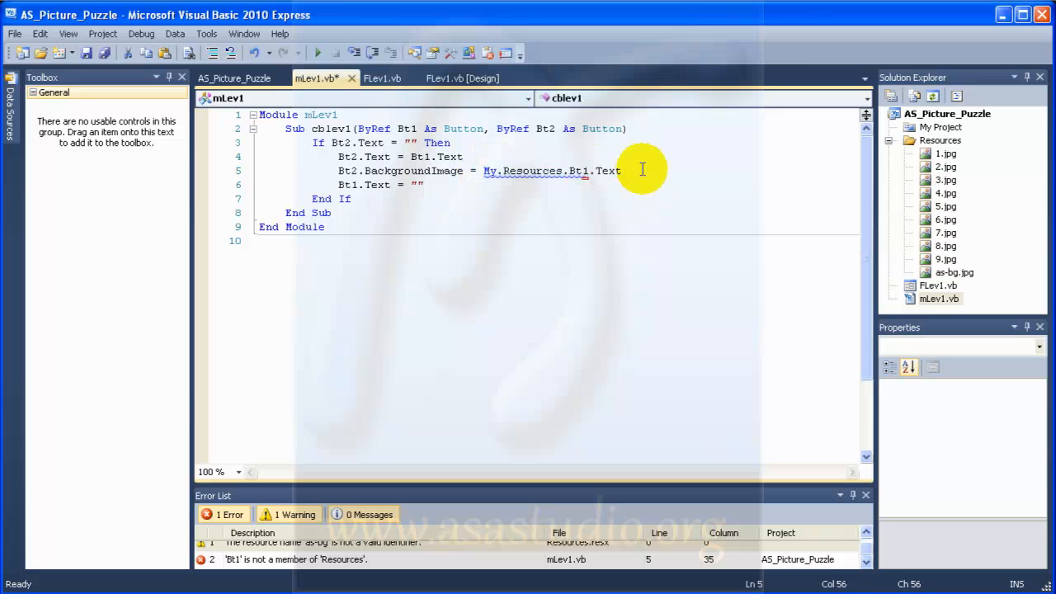
mouse_move(680, 312)
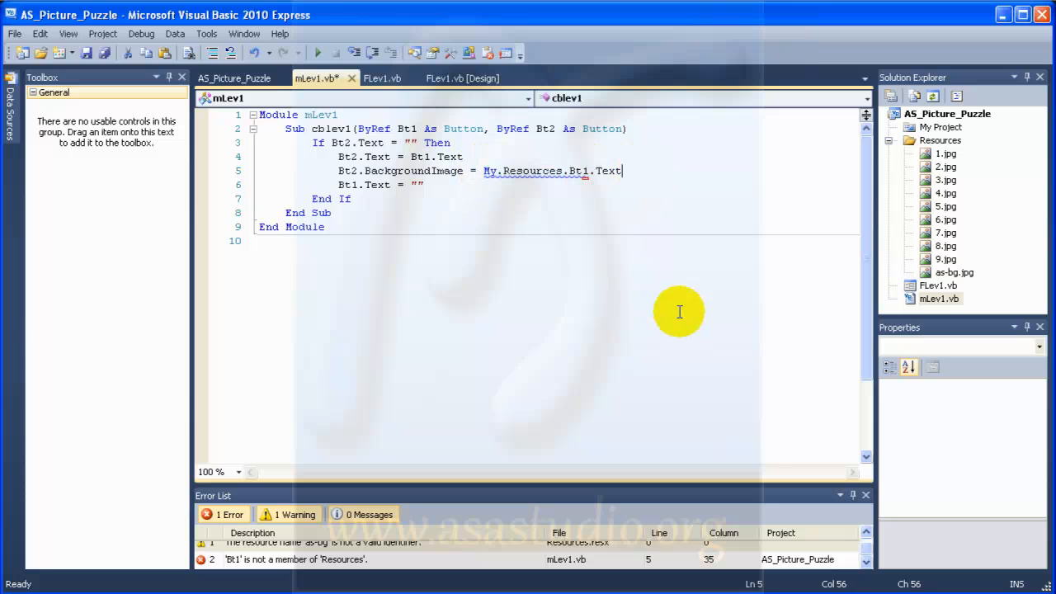
mouse_move(388, 190)
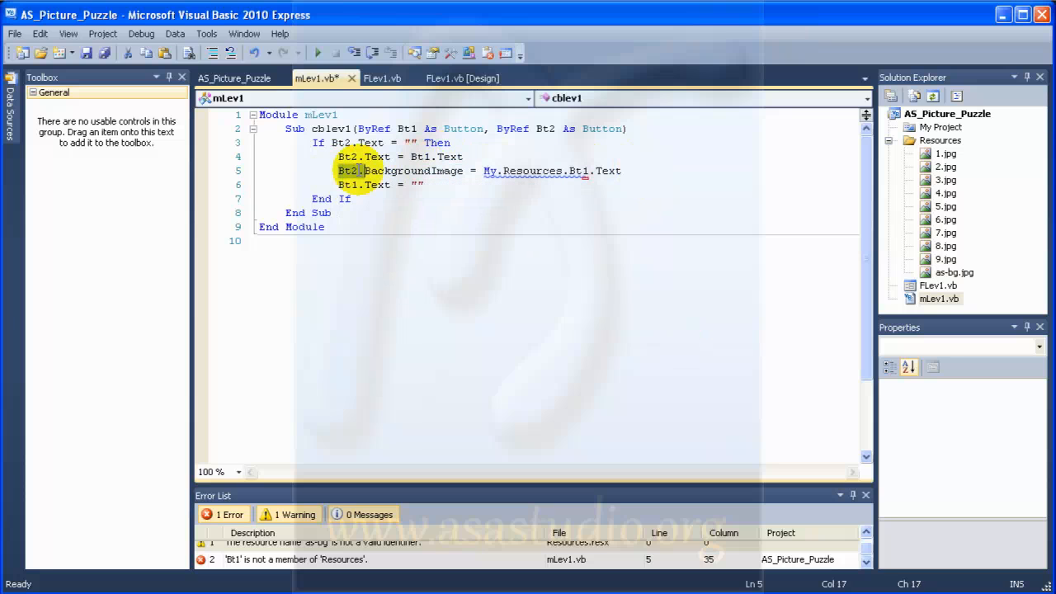
double_click(411, 171)
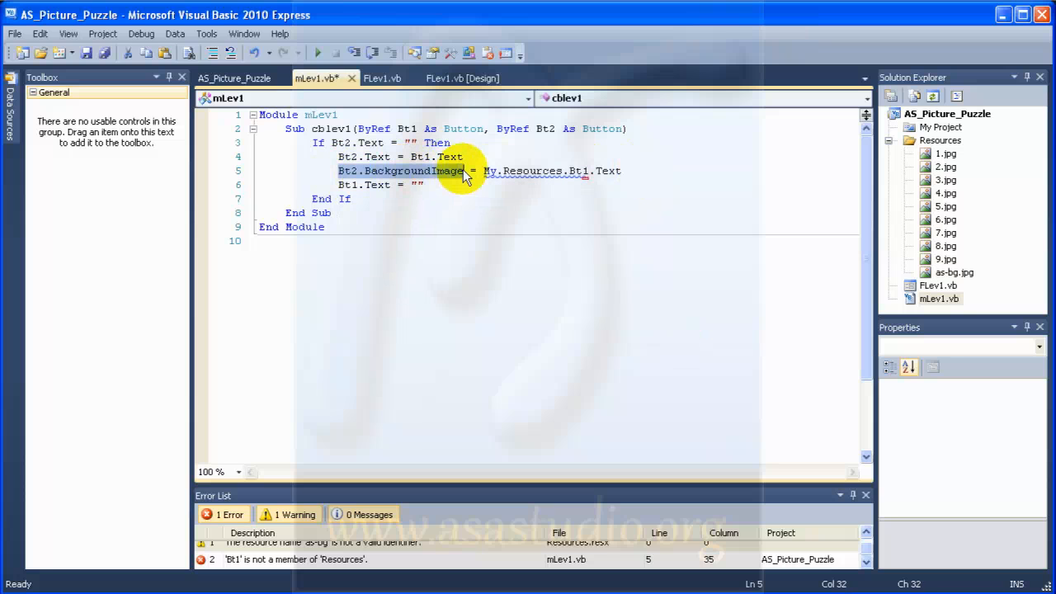
drag(484, 171, 621, 171)
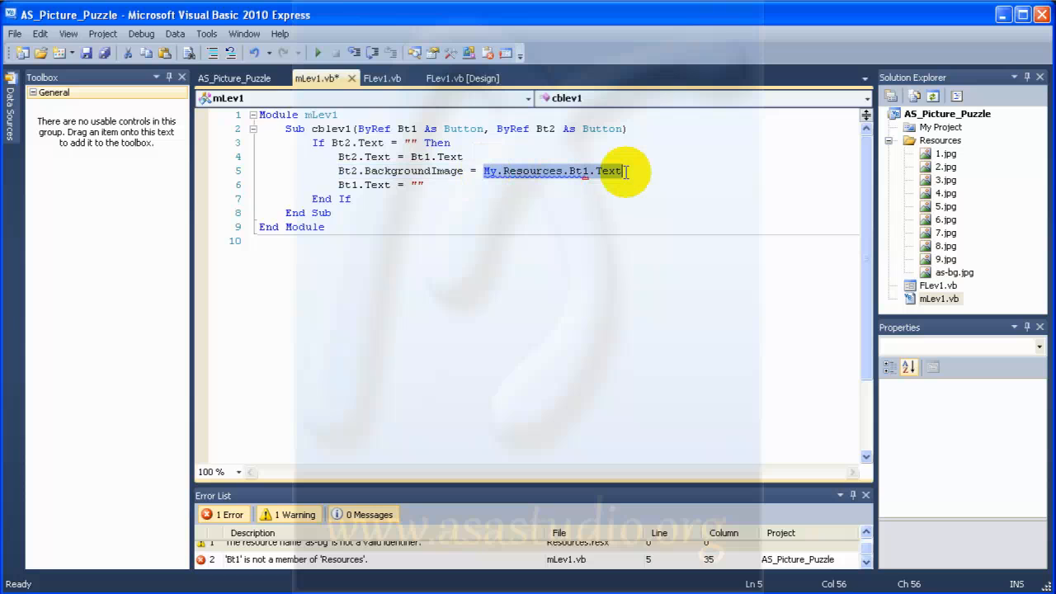
Replace the expression with Bt1.BackgroundImage and add Bt1.BackgroundImage = Nothing.
text(Bt1.BackgroundImage = Bt1.BackgroundImage)
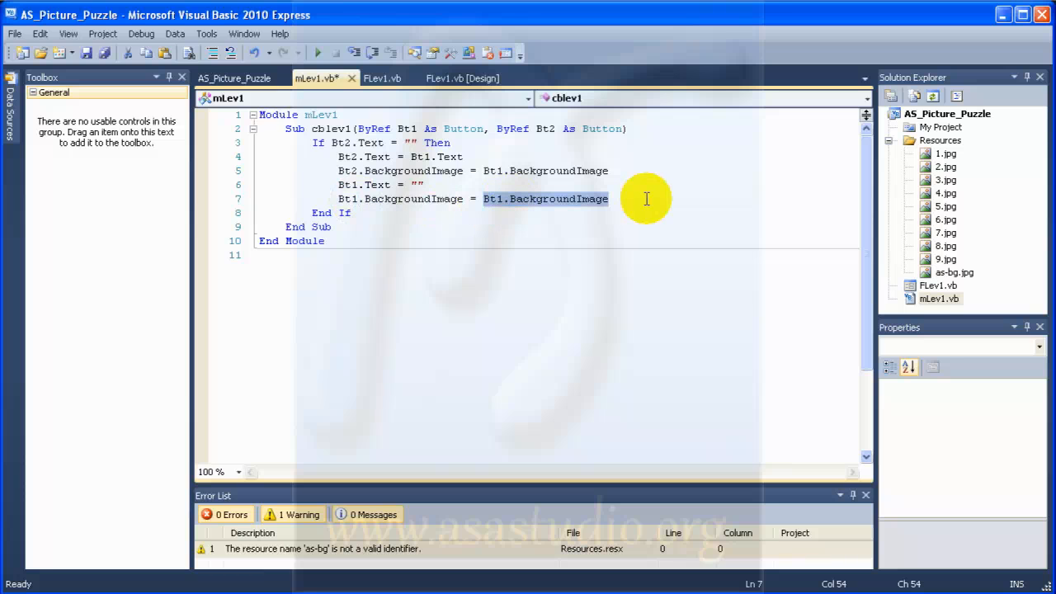
text(Nothi)
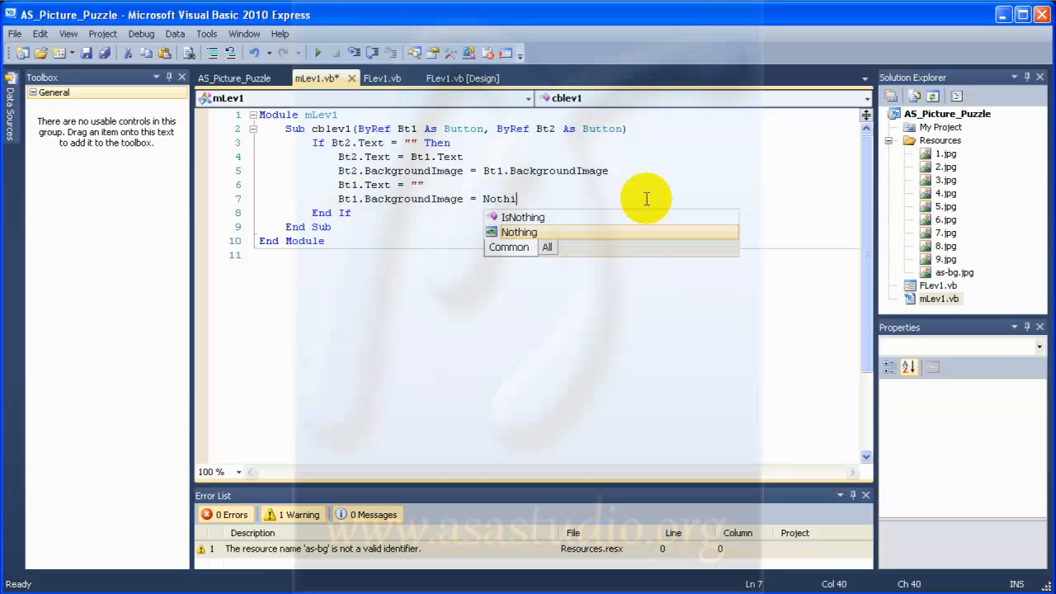
text(ng)
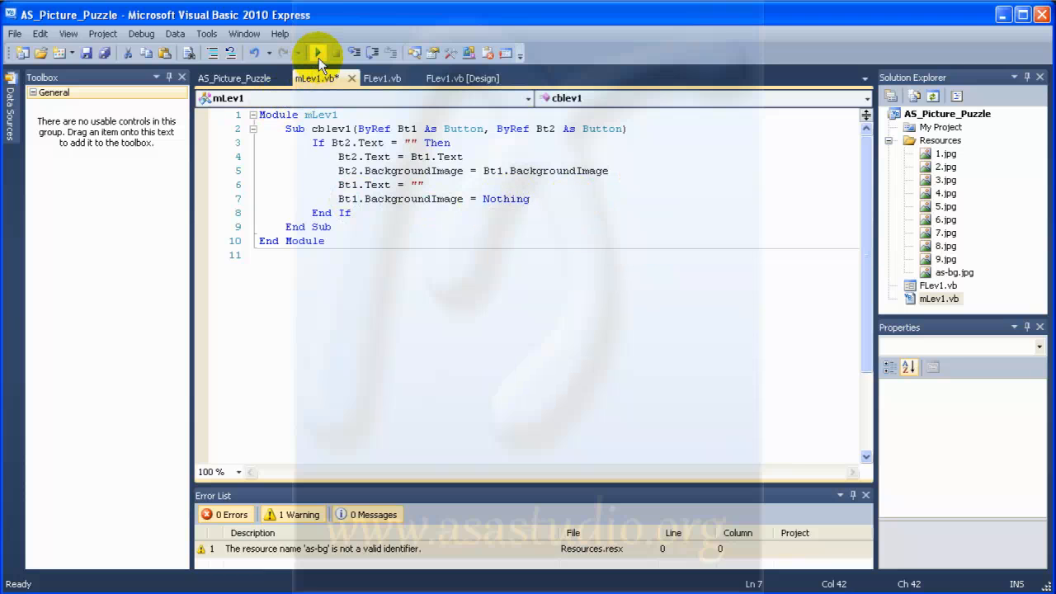
mouse_move(318, 52)
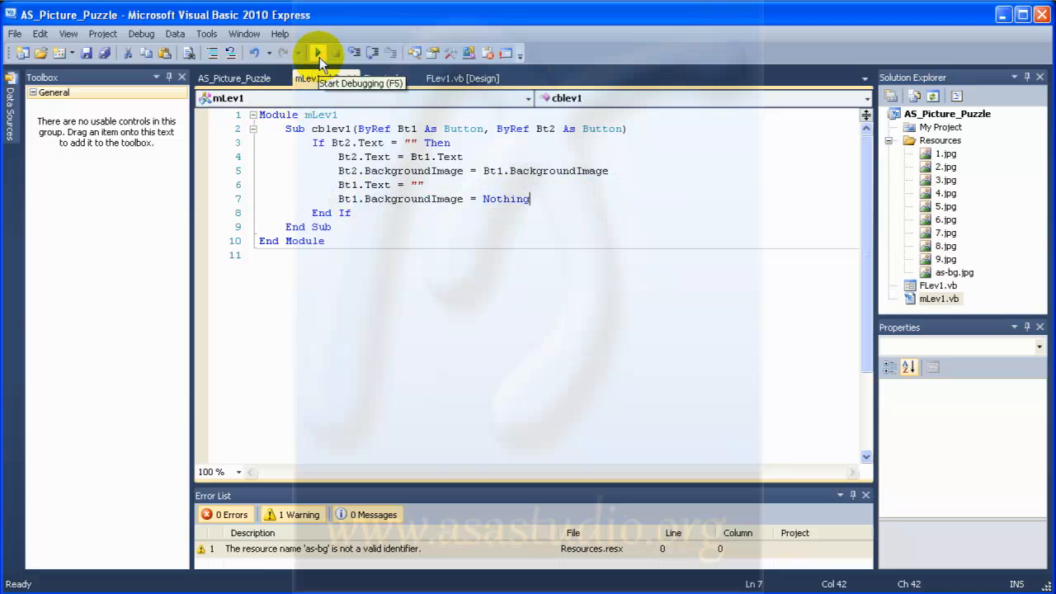
Test the swap, then assign _1 to _9 to b1–b9 in FLev1_Load and run.
click(317, 52)
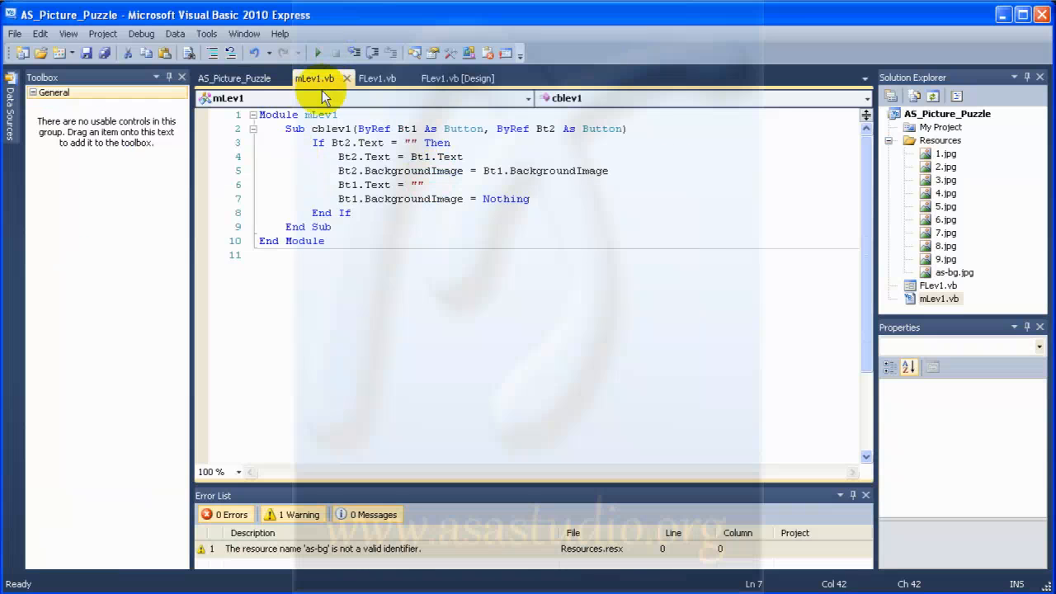
click(377, 78)
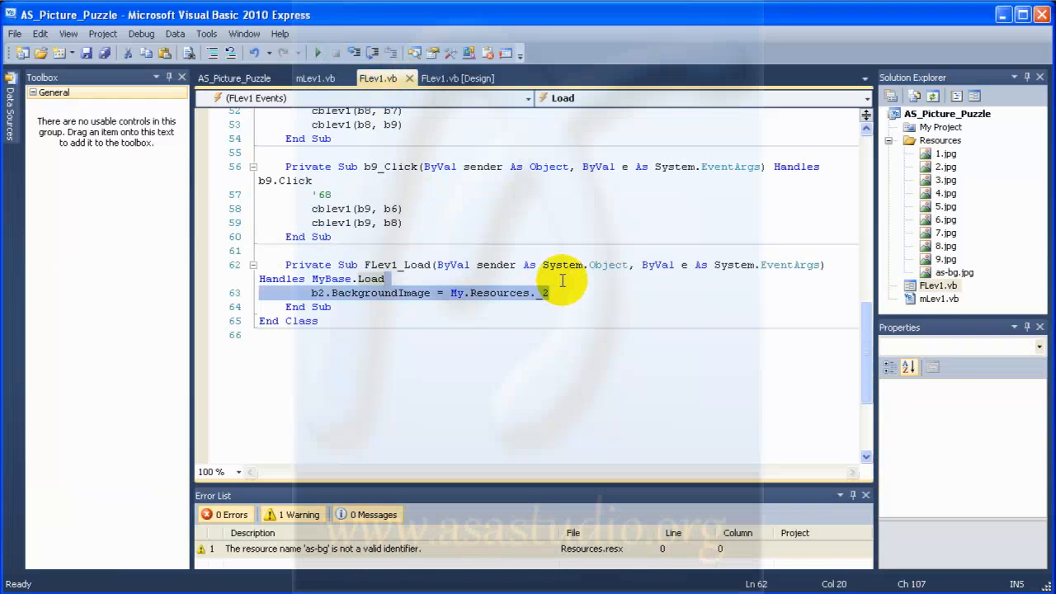
mouse_move(410, 281)
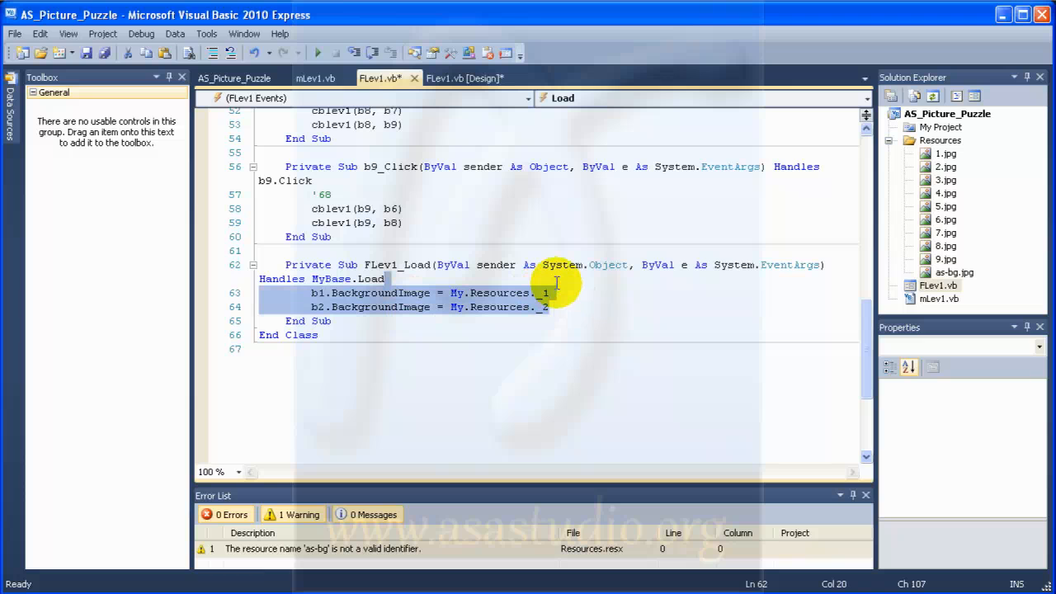
click(553, 307)
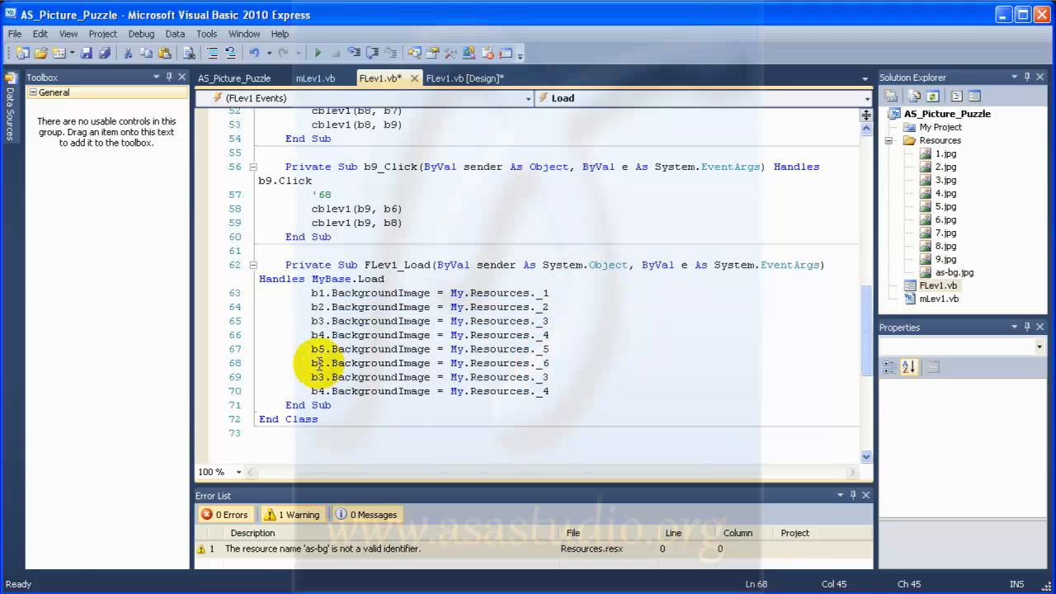
click(322, 378)
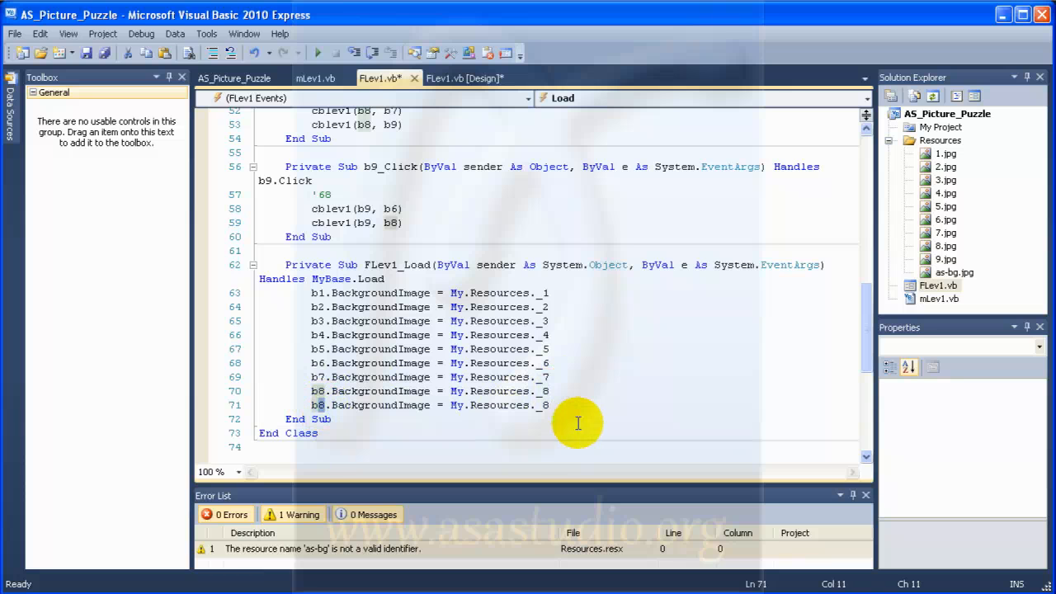
mouse_move(571, 404)
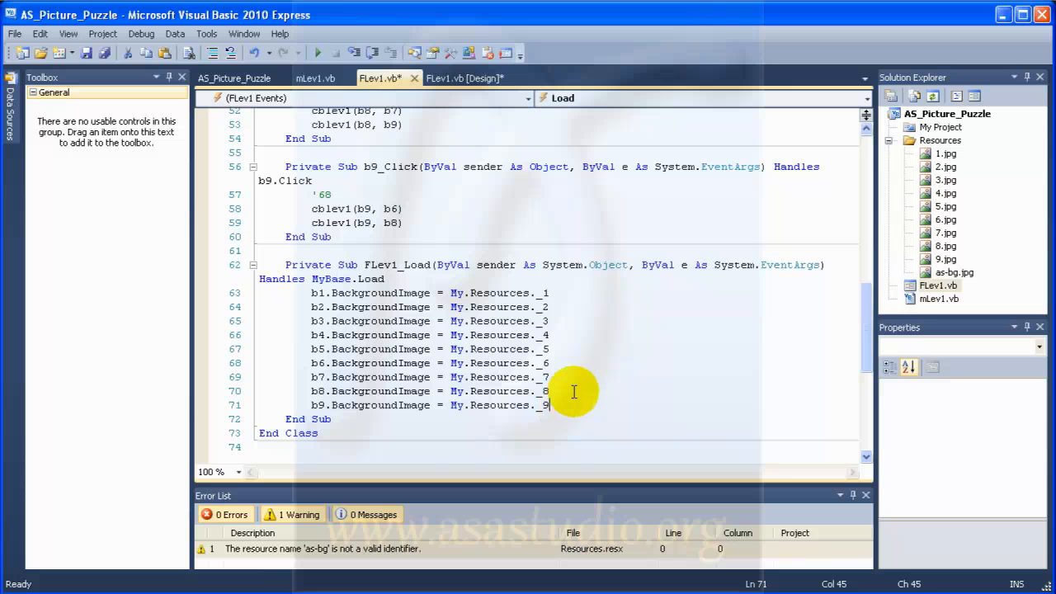
click(317, 52)
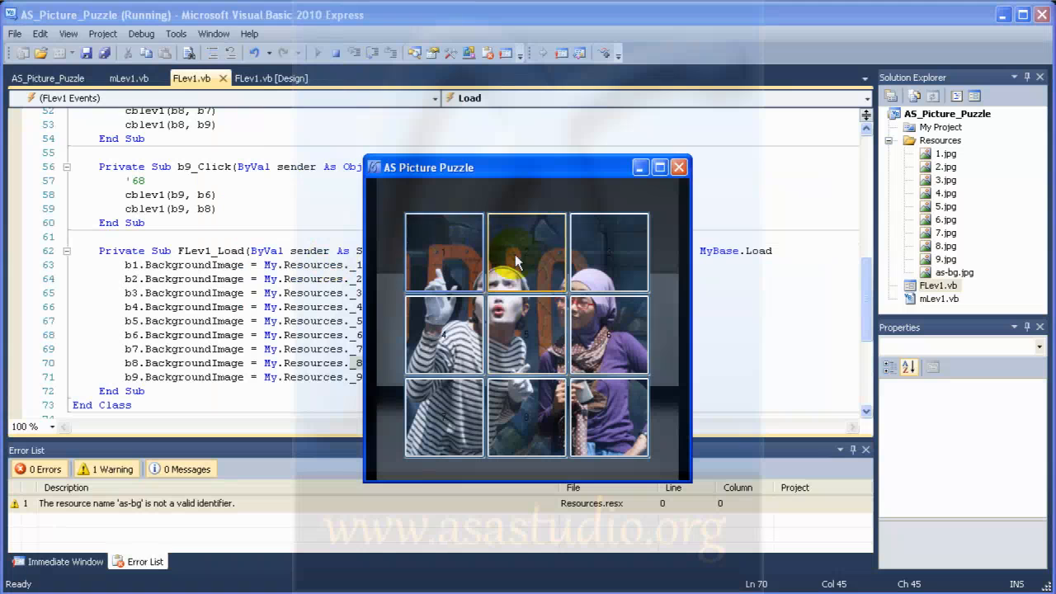
Test the running puzzle by sliding nine tiles in turn into the empty square.
click(526, 253)
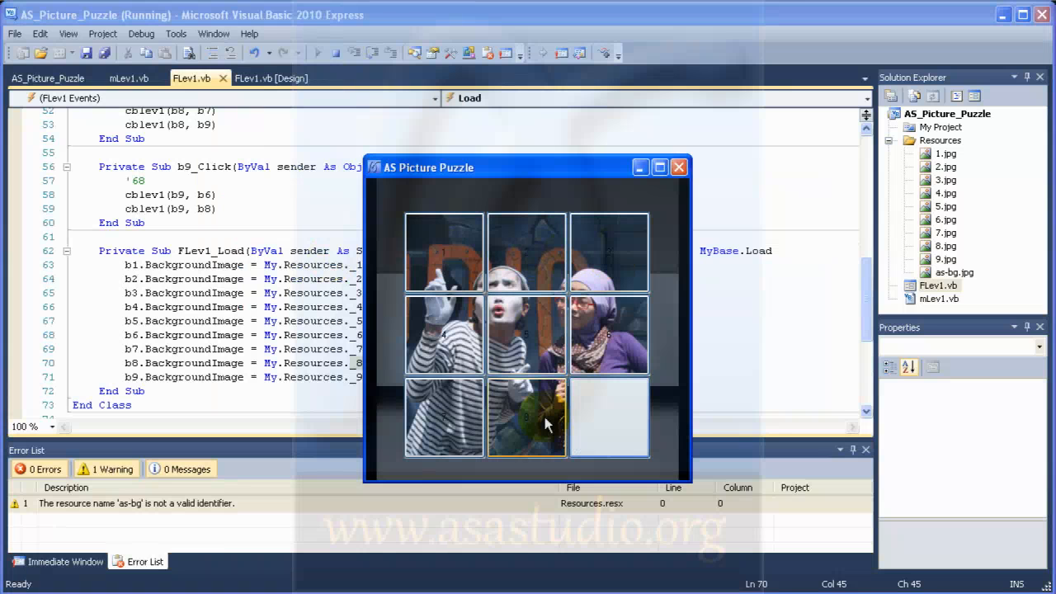
click(526, 416)
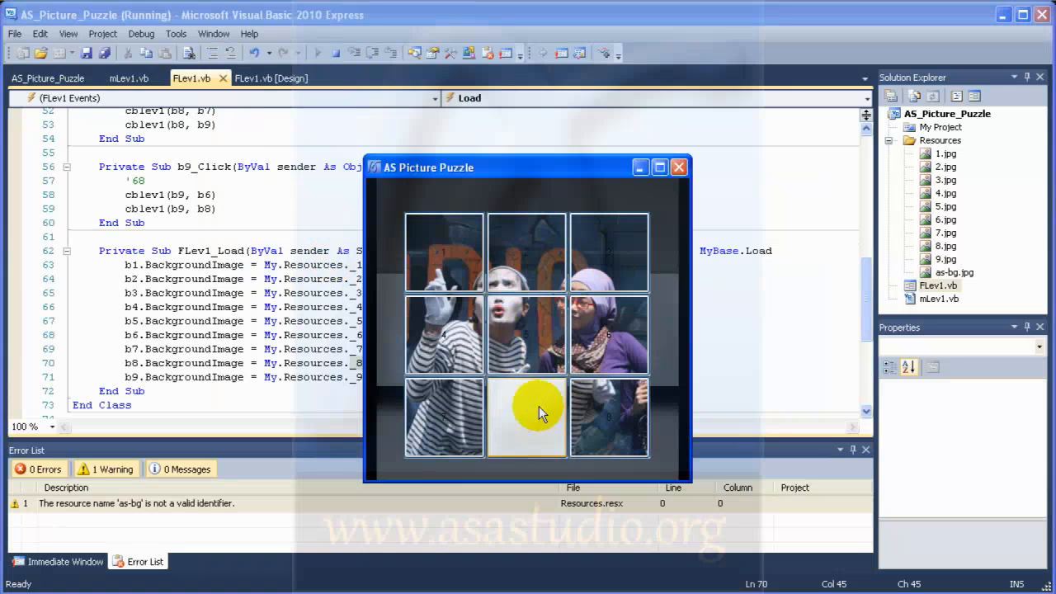
click(527, 416)
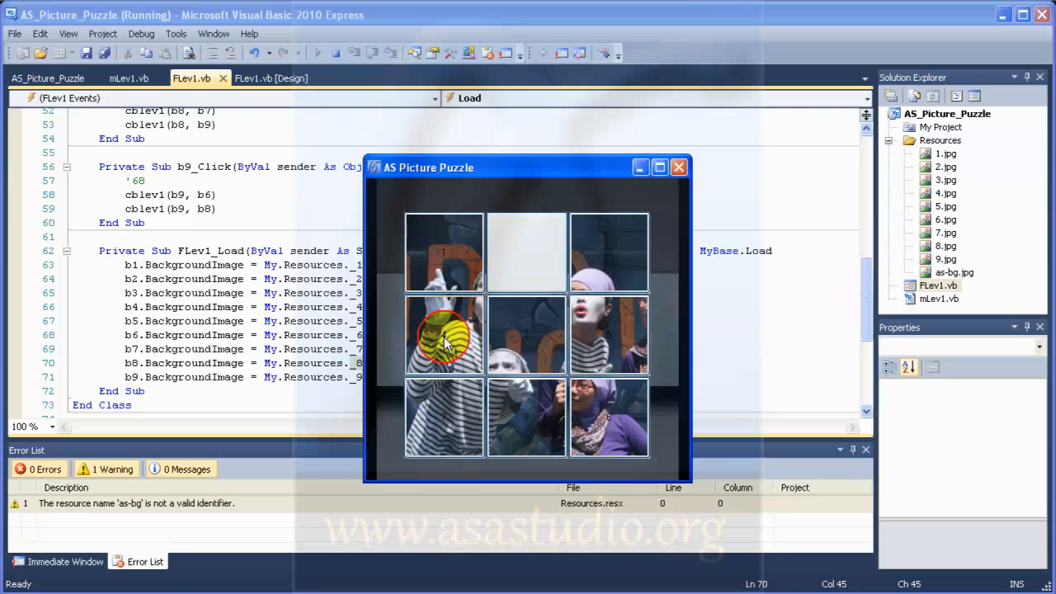
click(443, 334)
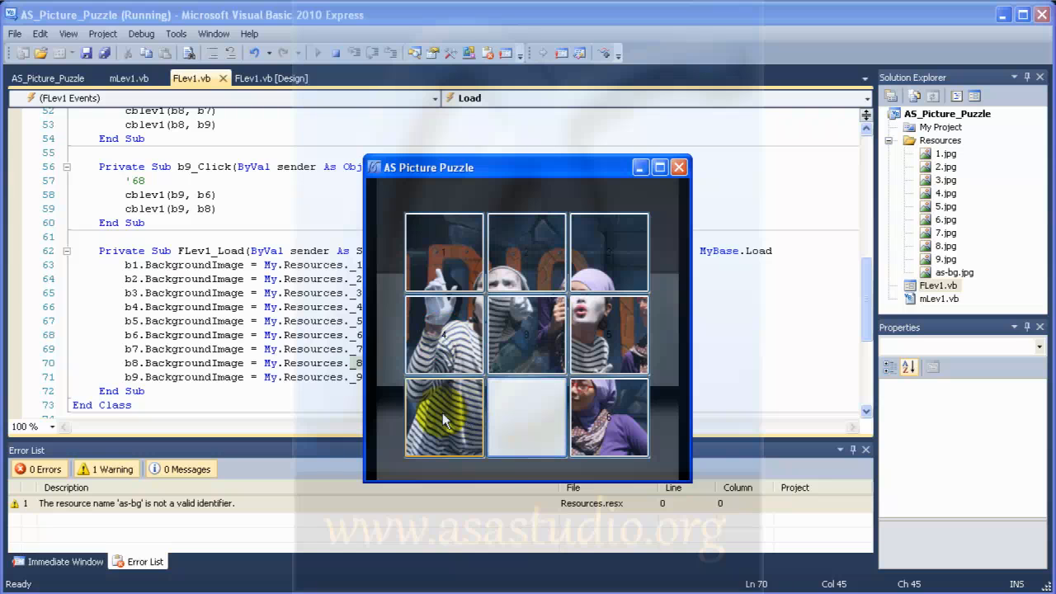
click(444, 418)
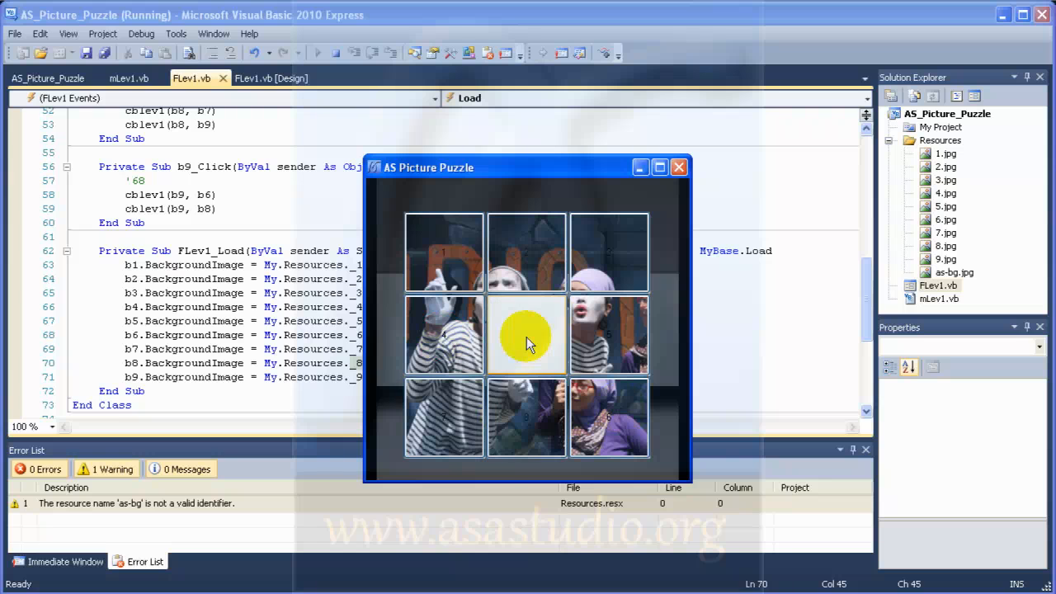
click(527, 252)
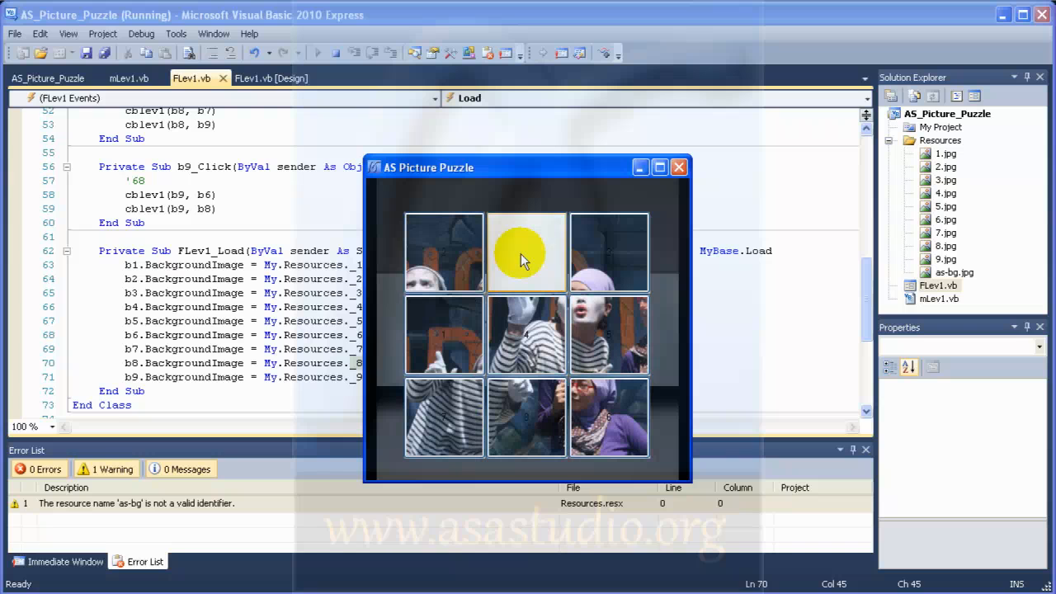
click(527, 252)
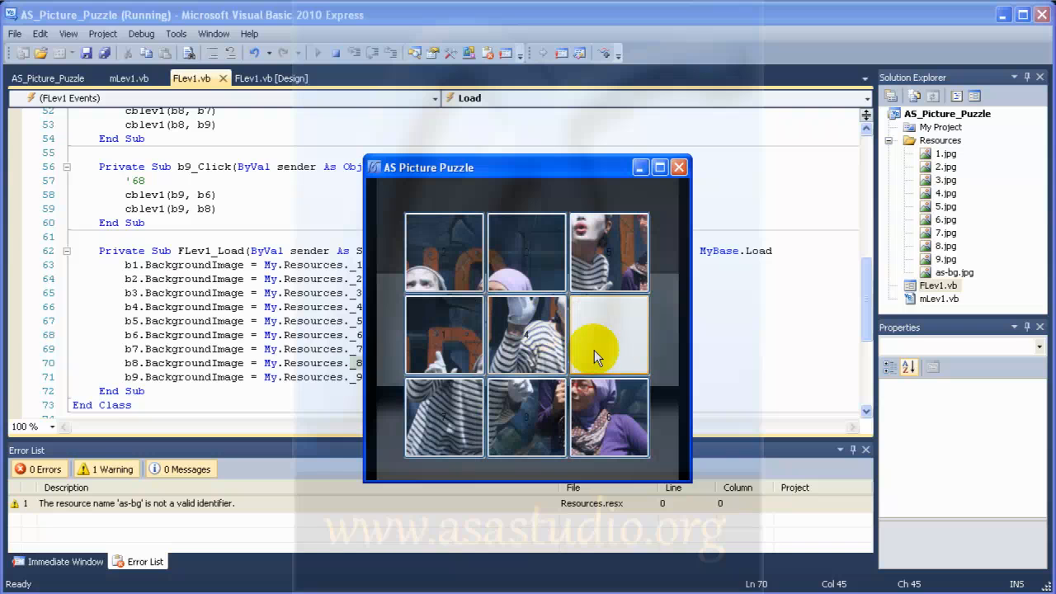
click(527, 417)
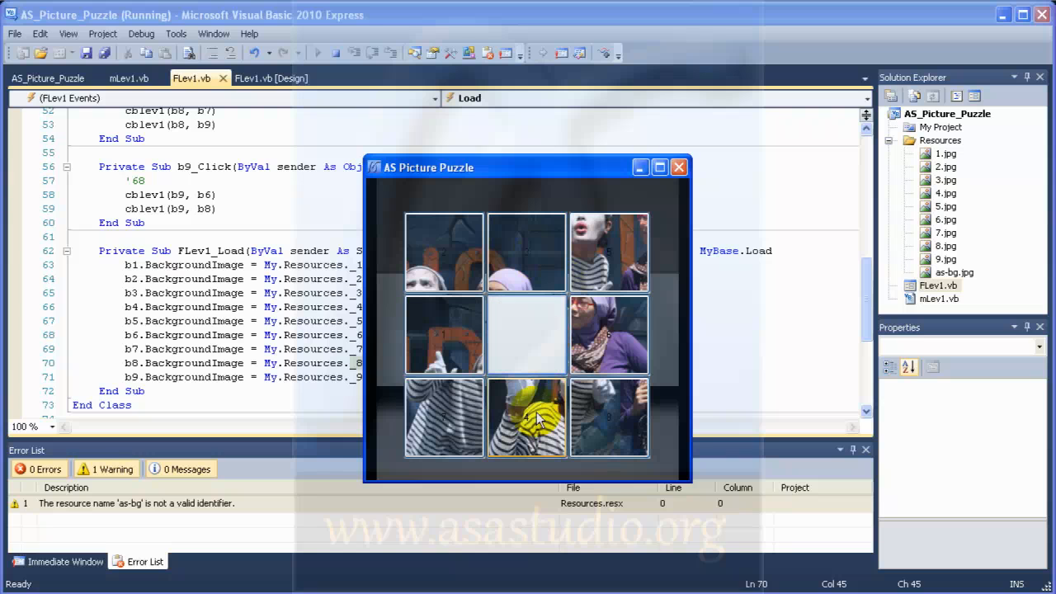
click(609, 335)
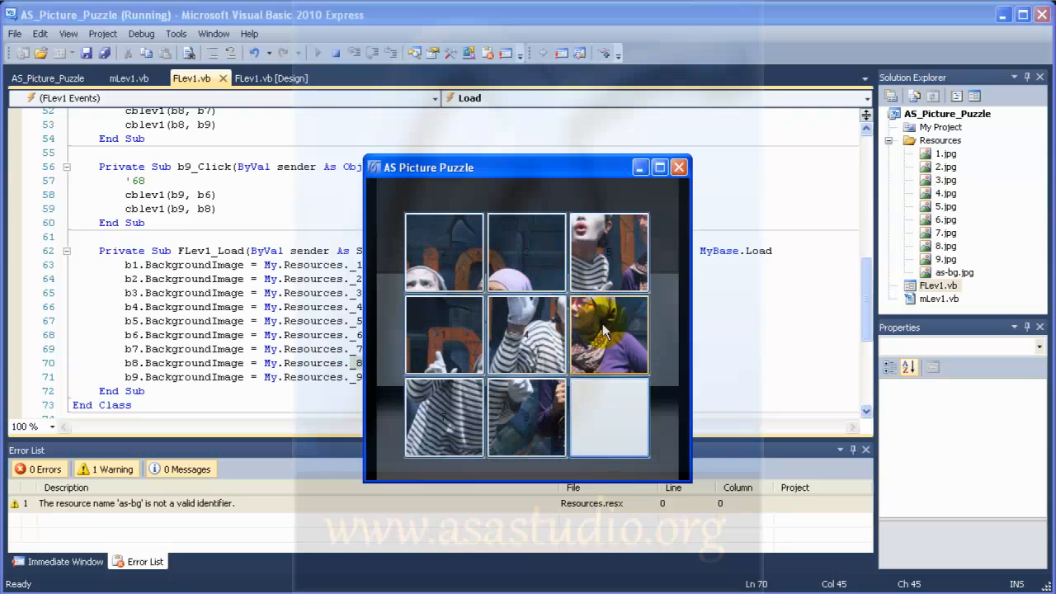